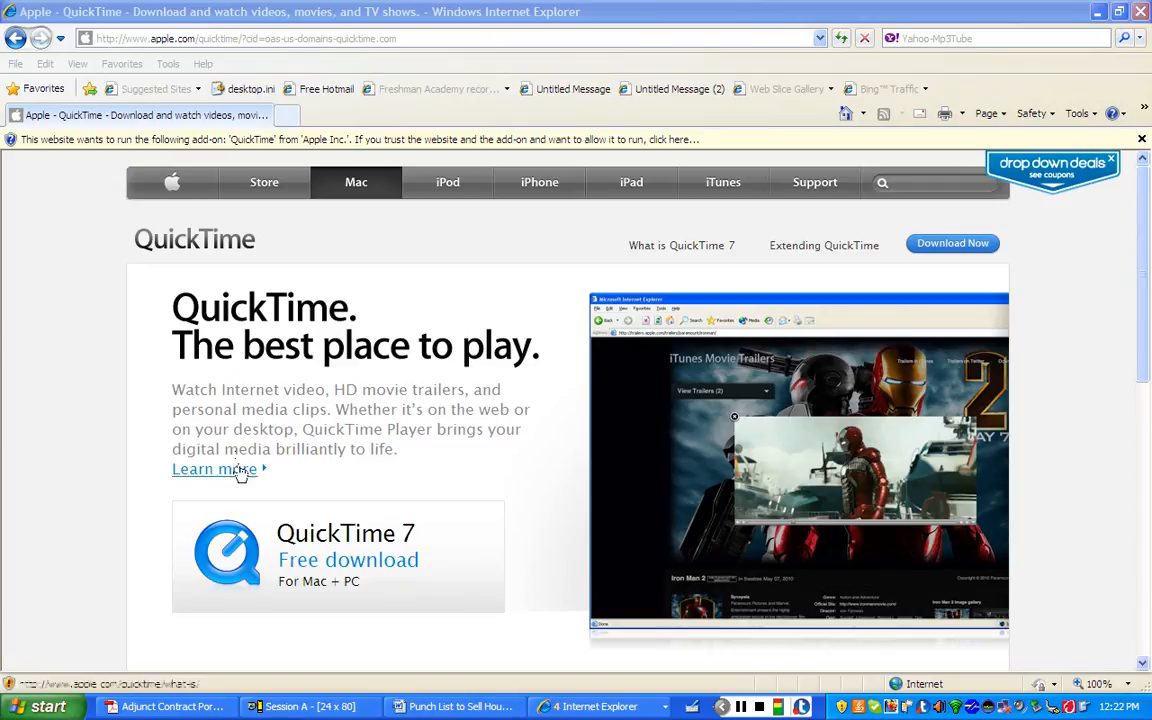
mouse_move(460, 472)
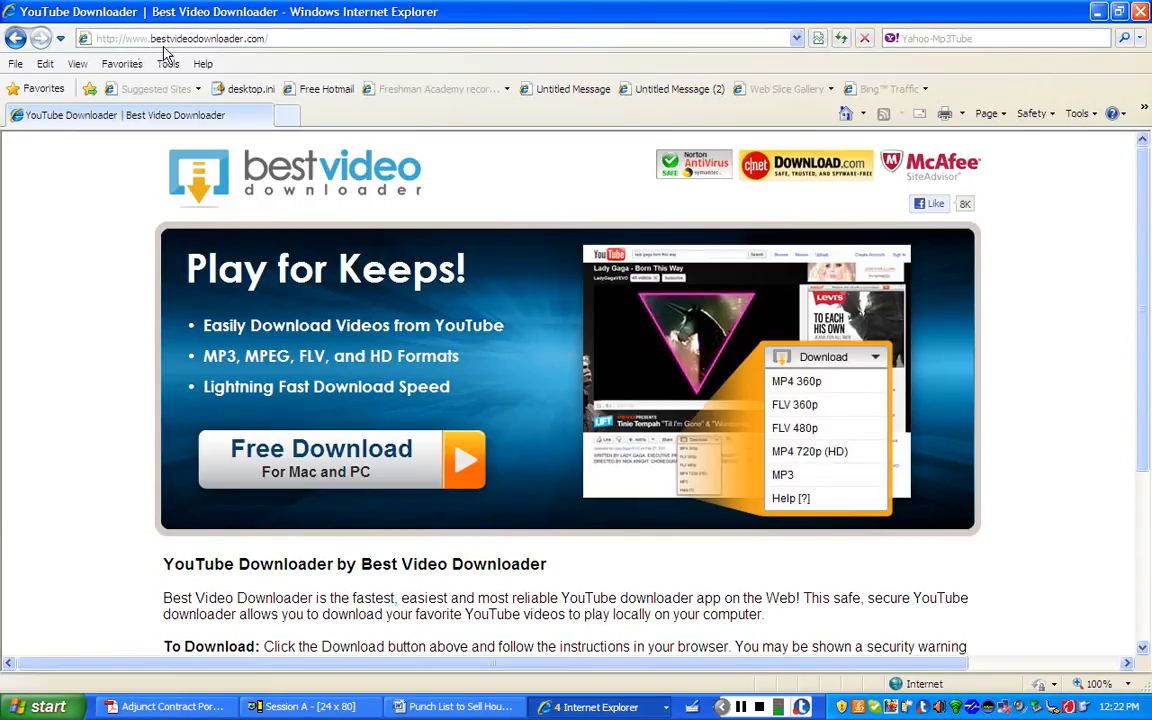
mouse_move(240, 52)
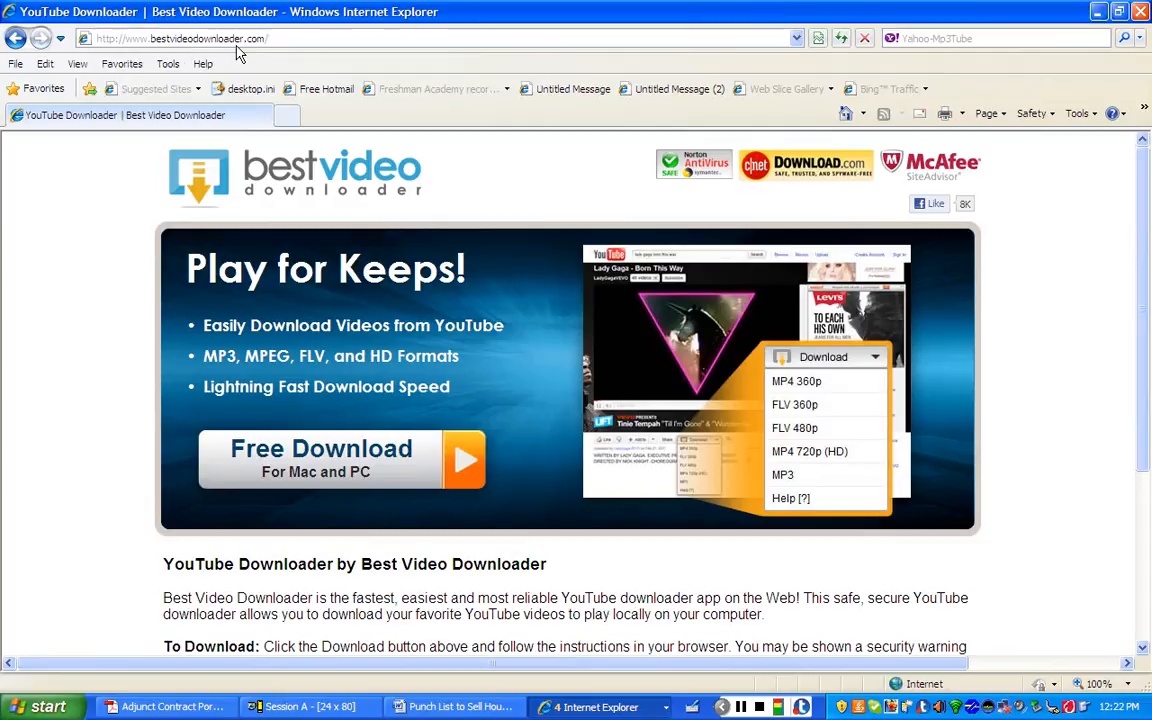
mouse_move(372, 420)
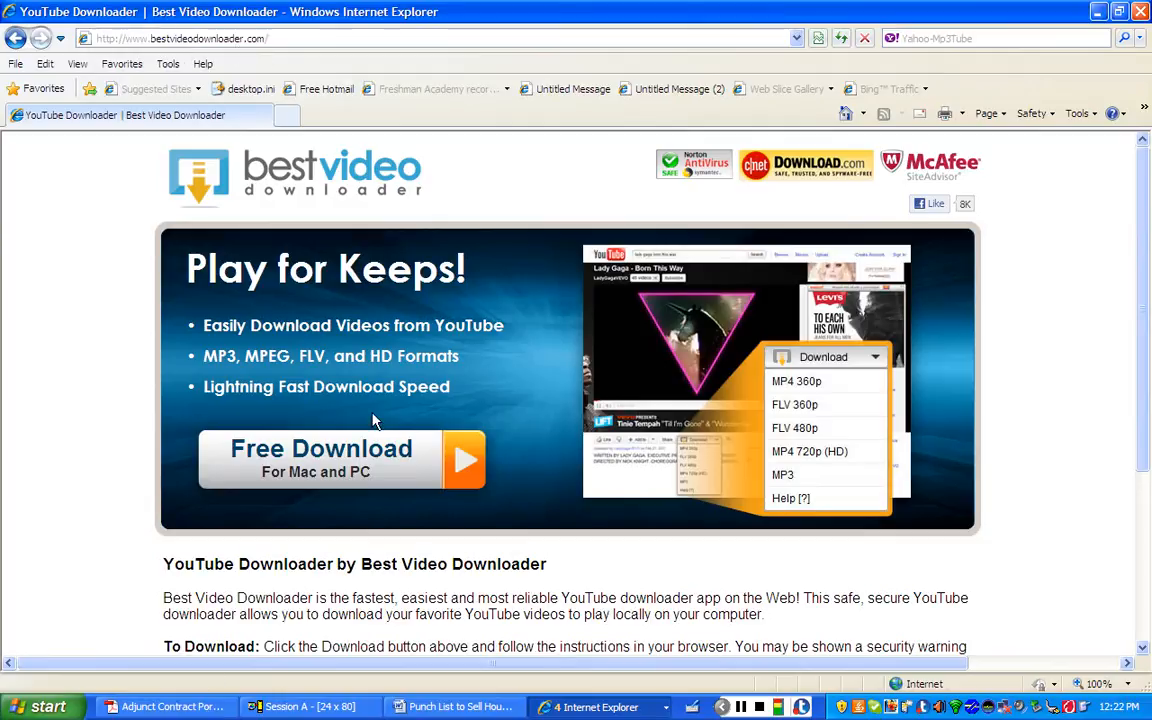
mouse_move(448, 500)
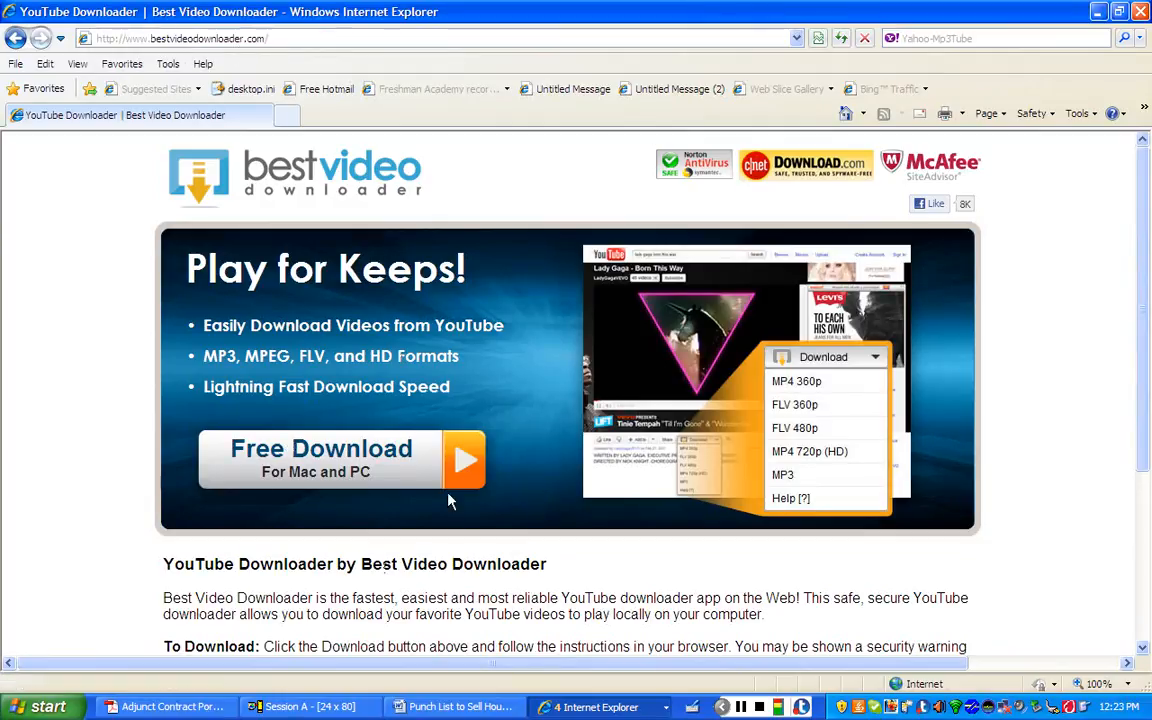
mouse_move(398, 530)
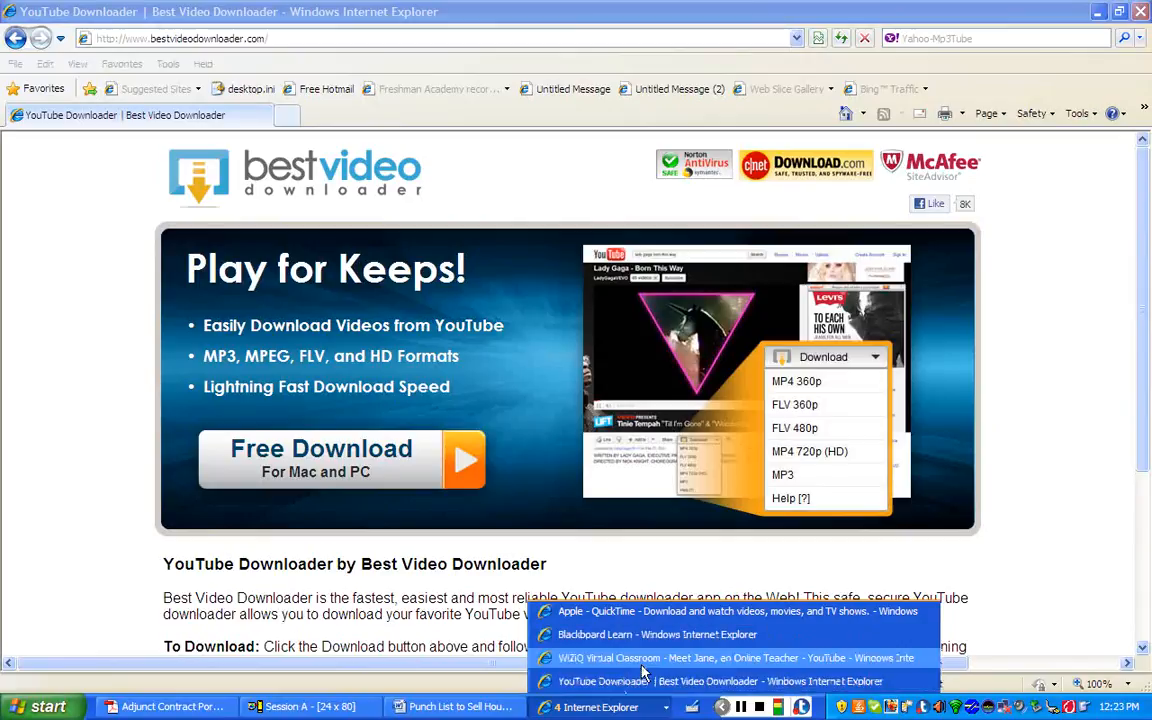
- Switch to the YouTube window showing the WiZiQ Meet Jane video and its description
left_click(734, 656)
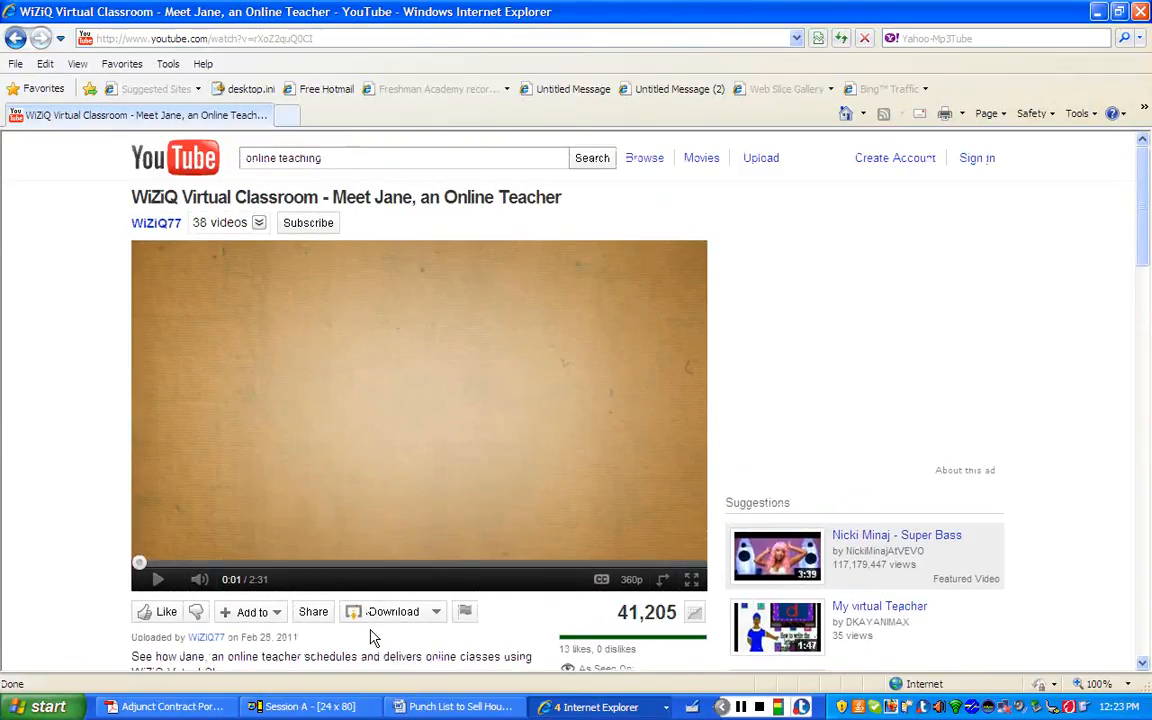
mouse_move(364, 604)
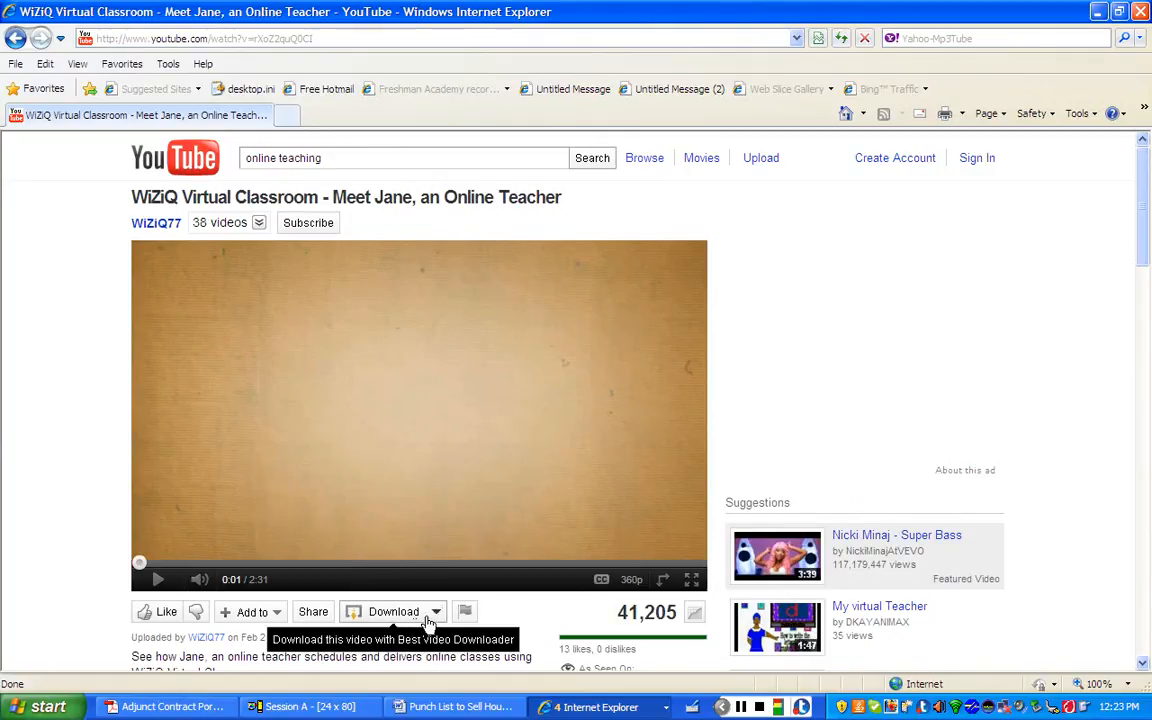
mouse_move(368, 636)
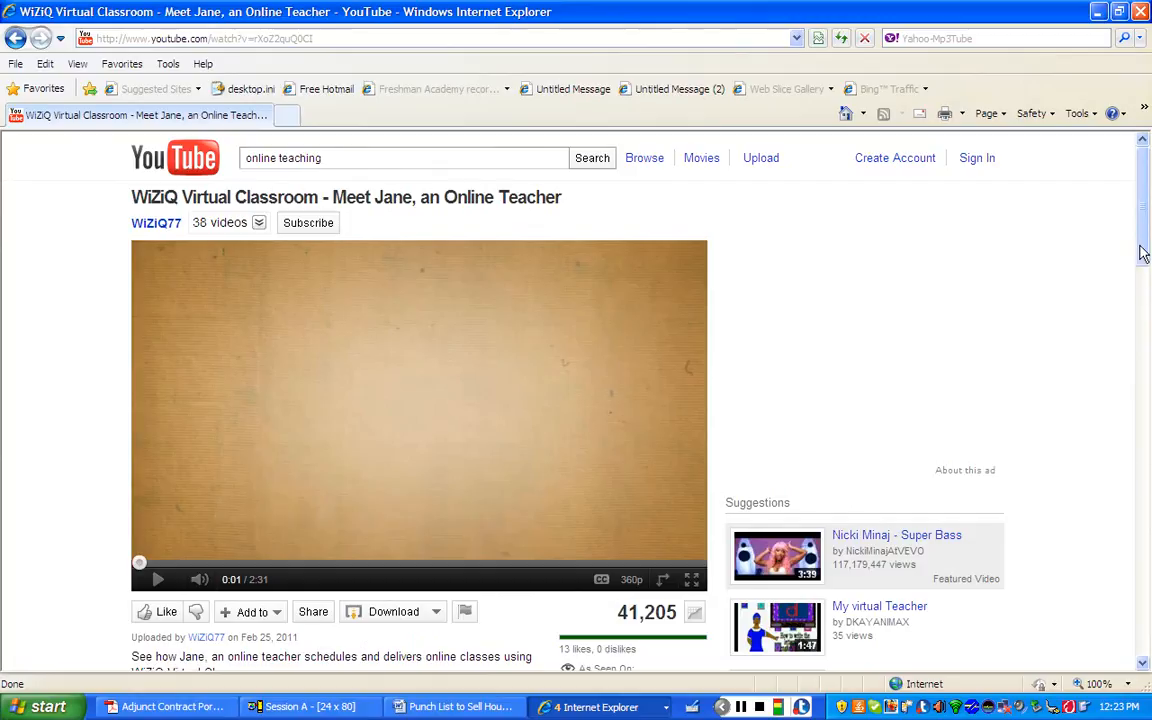
scroll("down", 3)
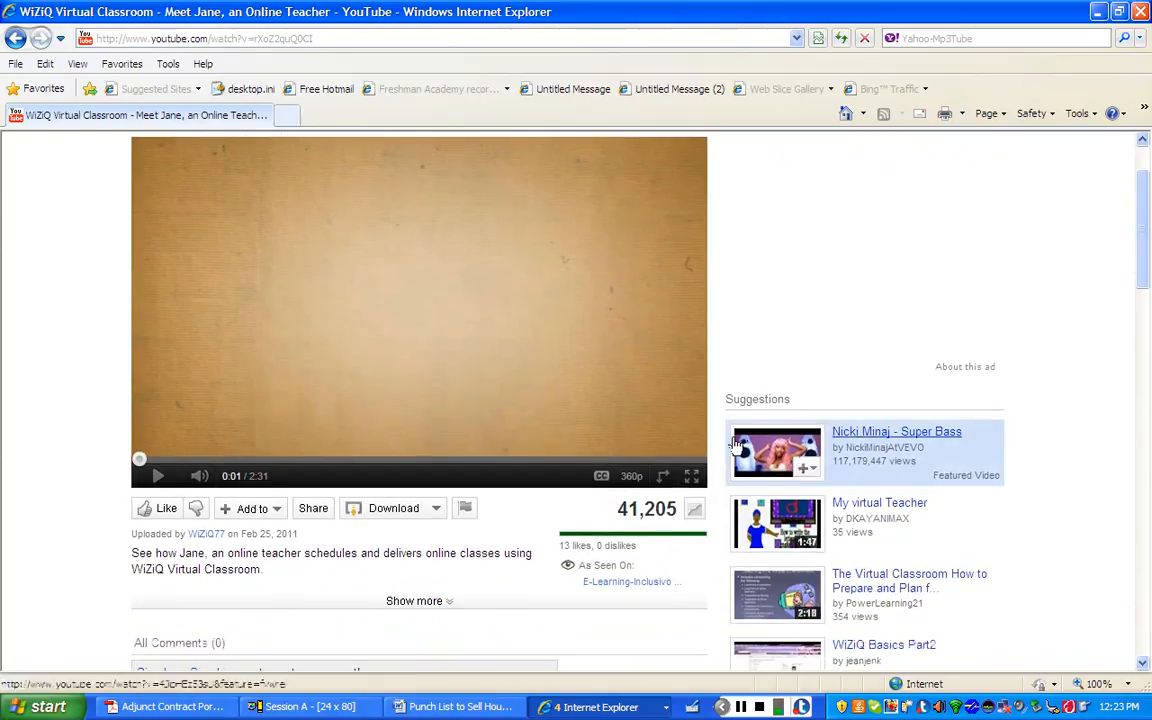
- Show the video's download formats (MP4 360p, FLV 480p) and start playback
left_click(436, 508)
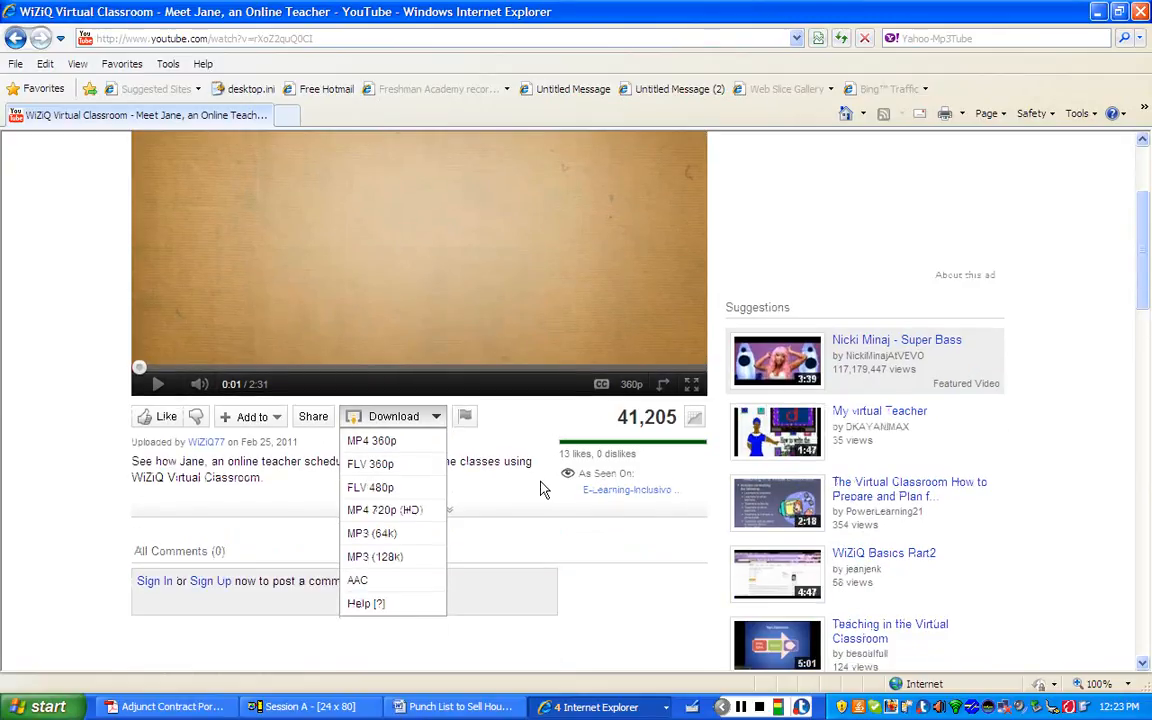
mouse_move(380, 568)
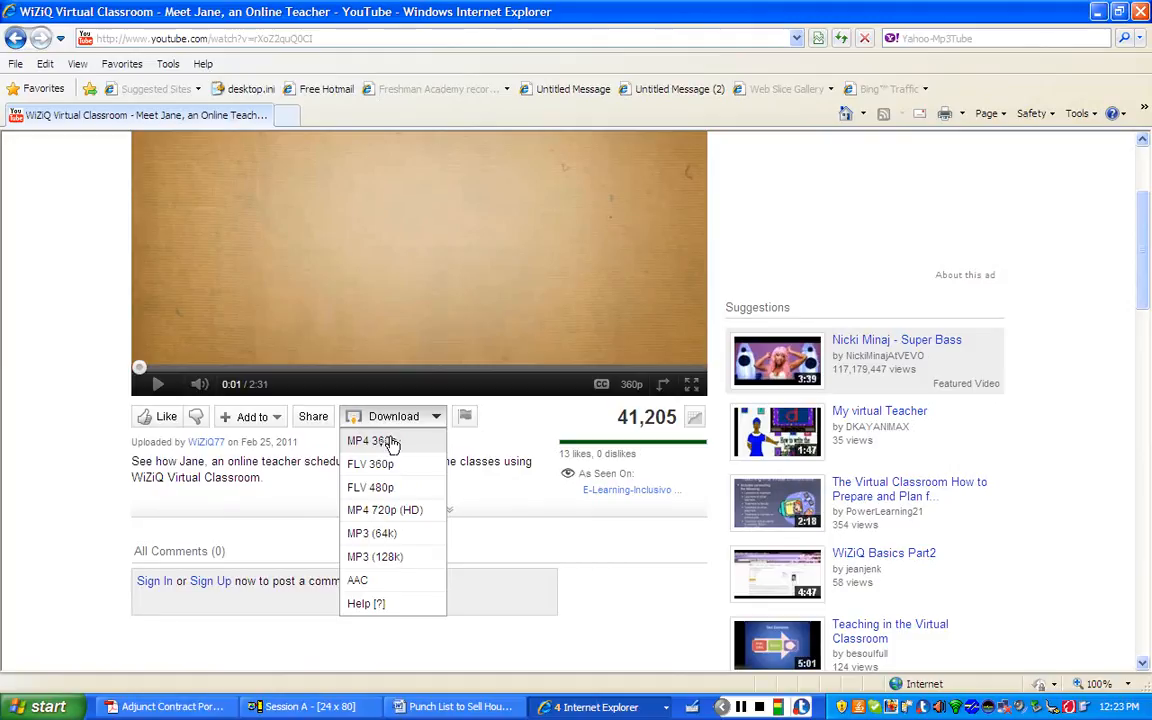
mouse_move(396, 448)
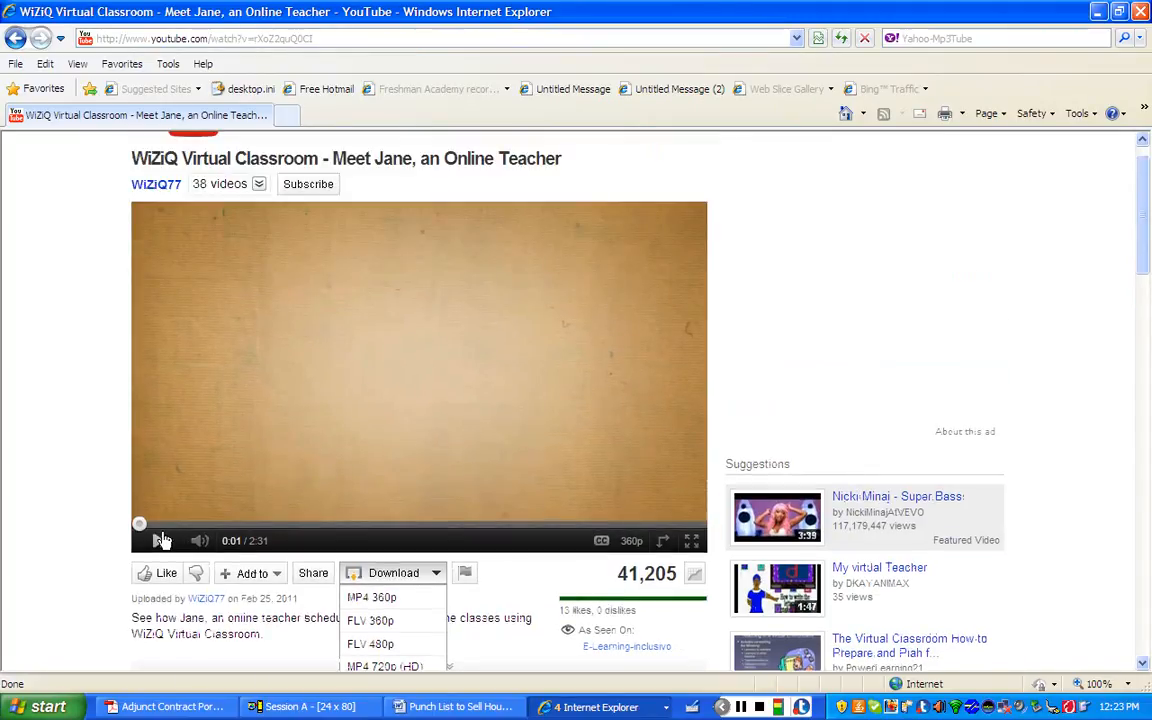
left_click(160, 540)
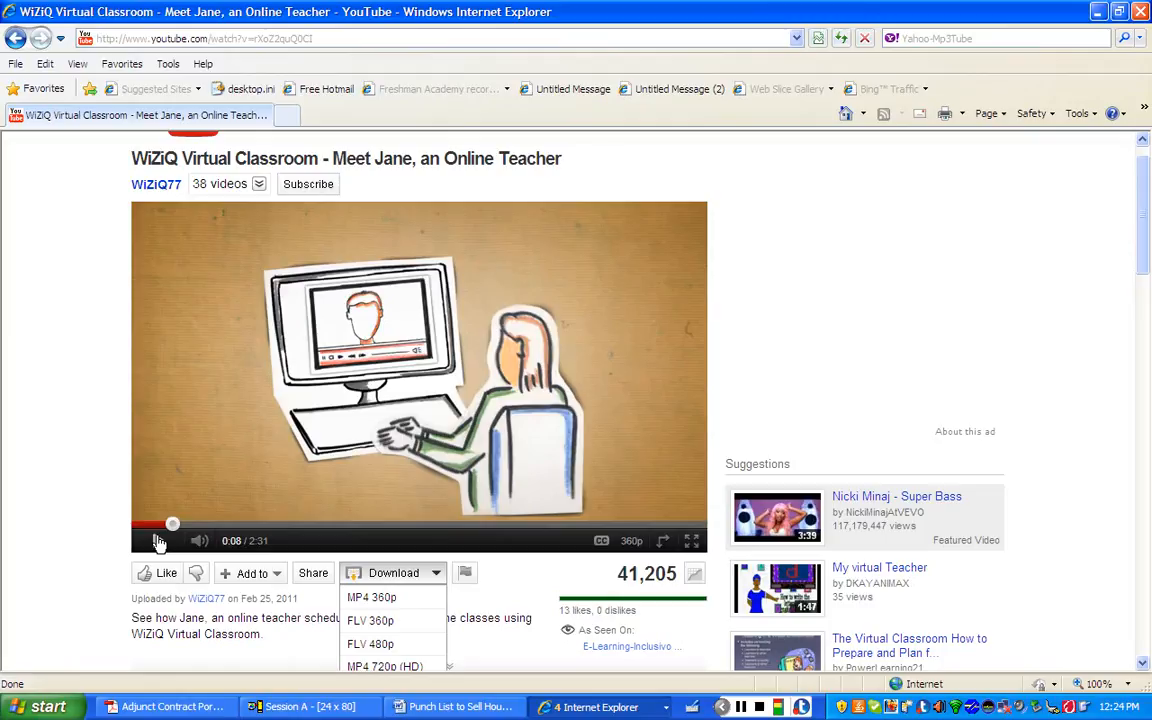
mouse_move(172, 524)
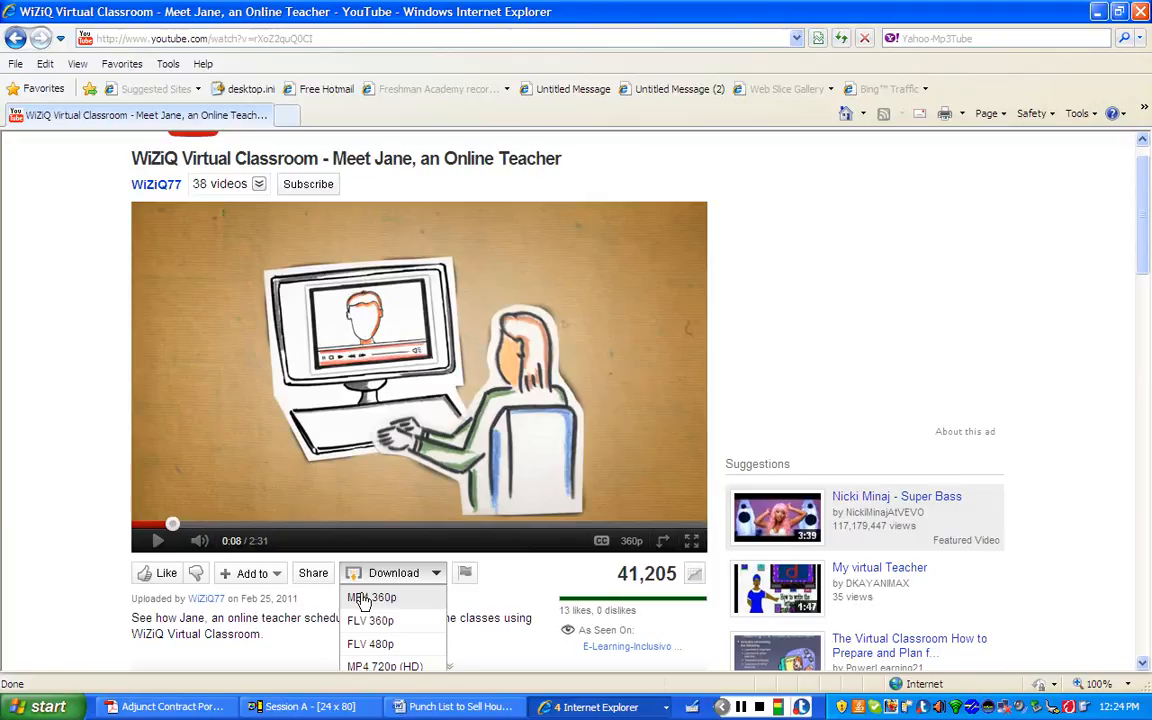
left_click(372, 596)
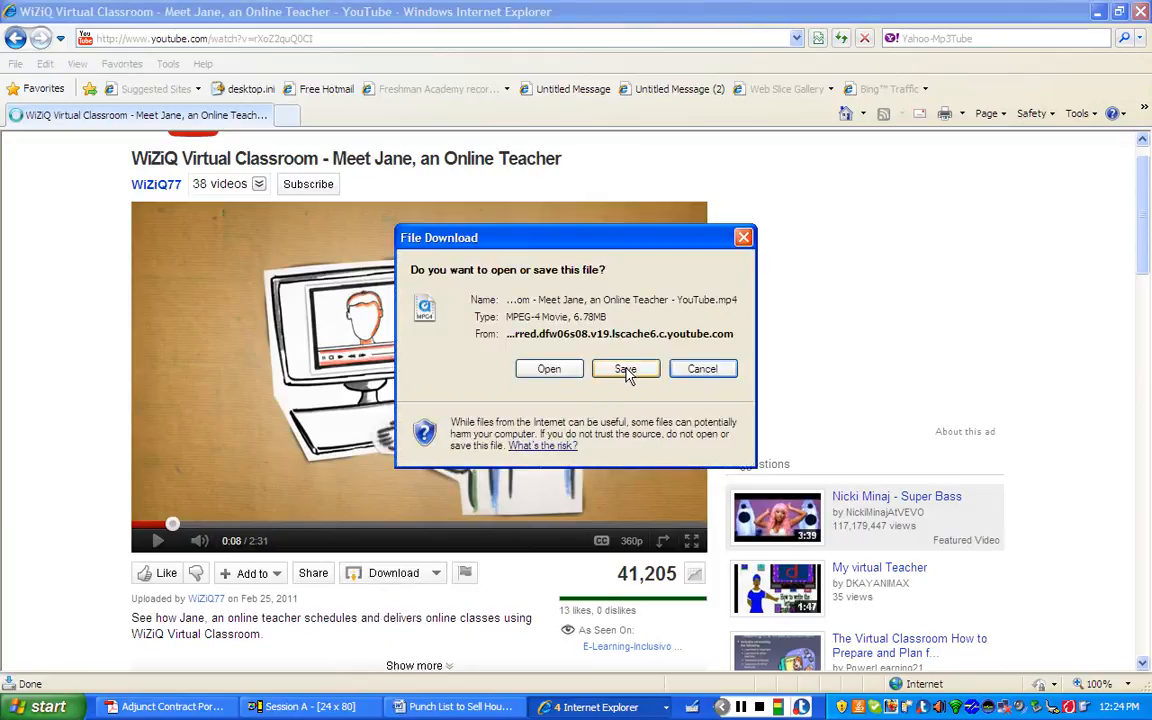
left_click(624, 368)
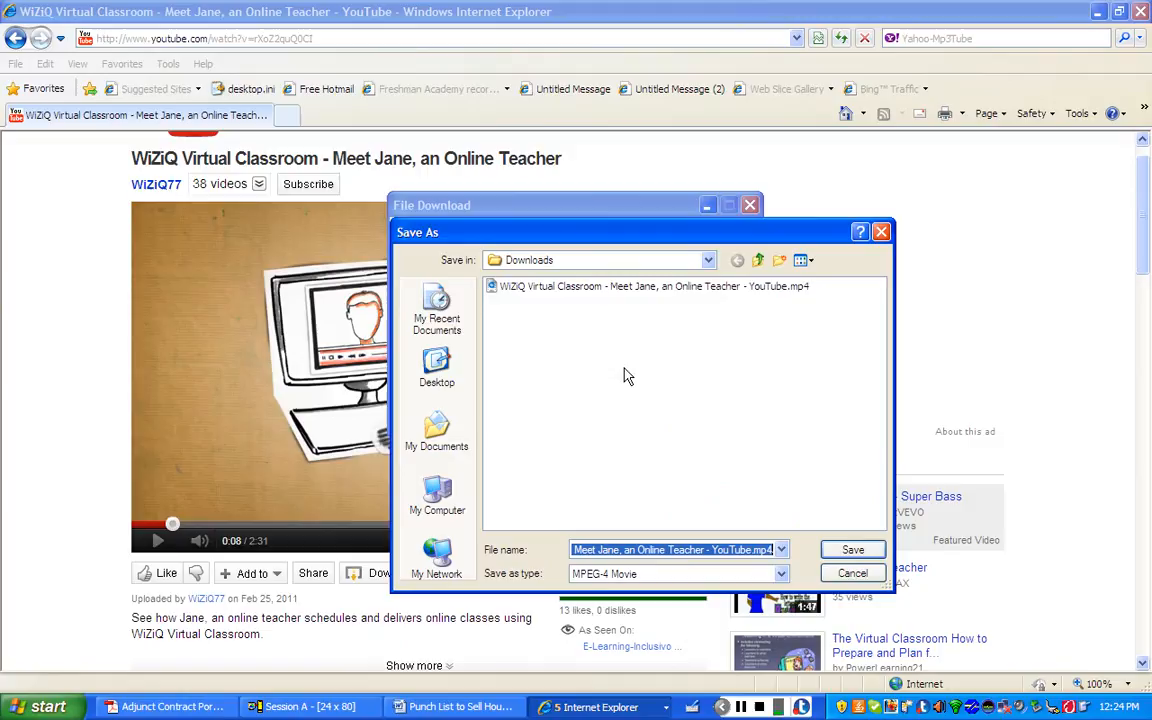
left_click(852, 548)
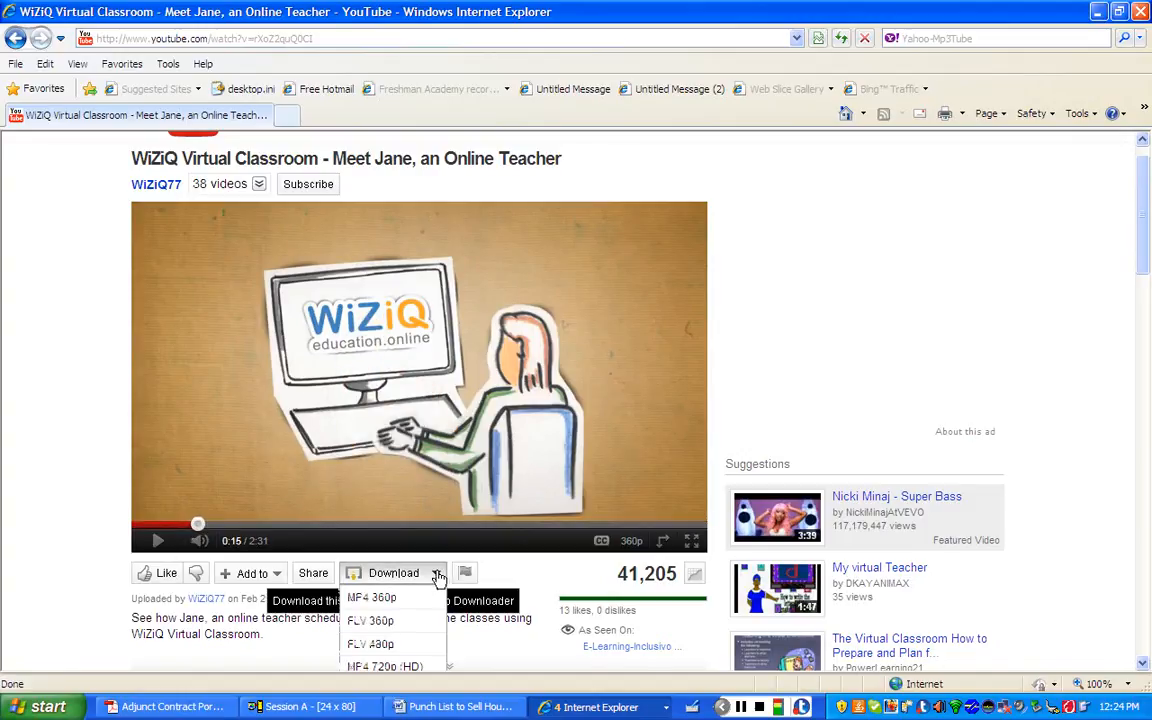
left_click(372, 596)
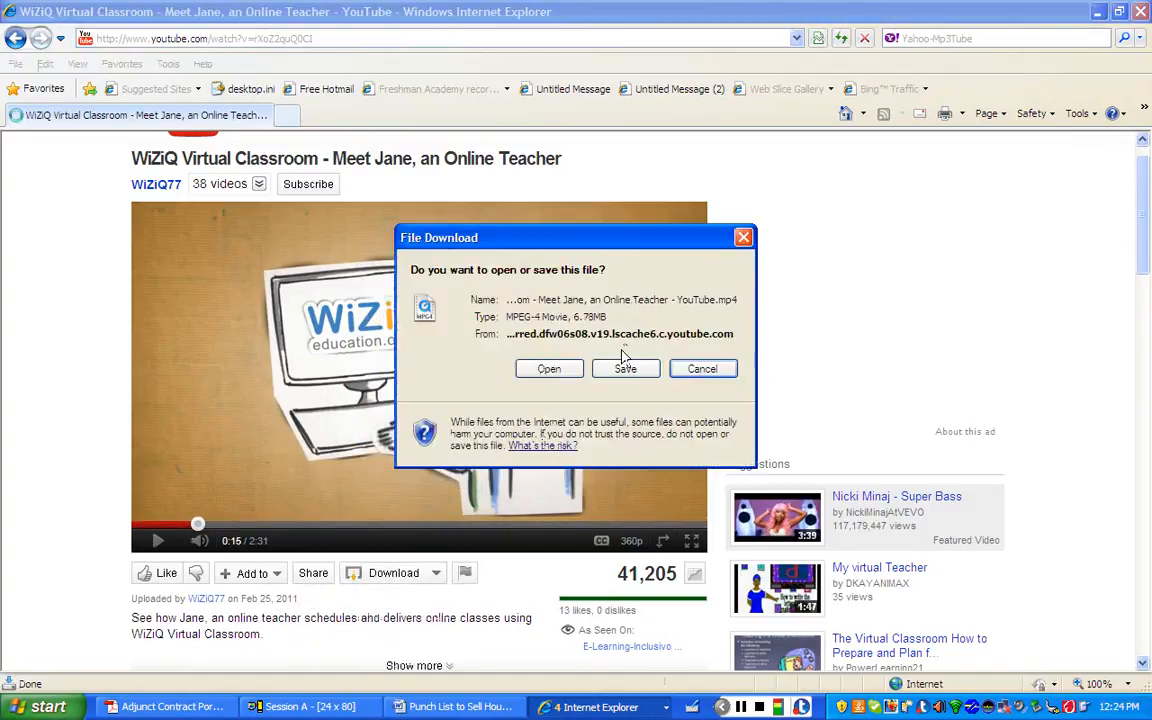
left_click(624, 368)
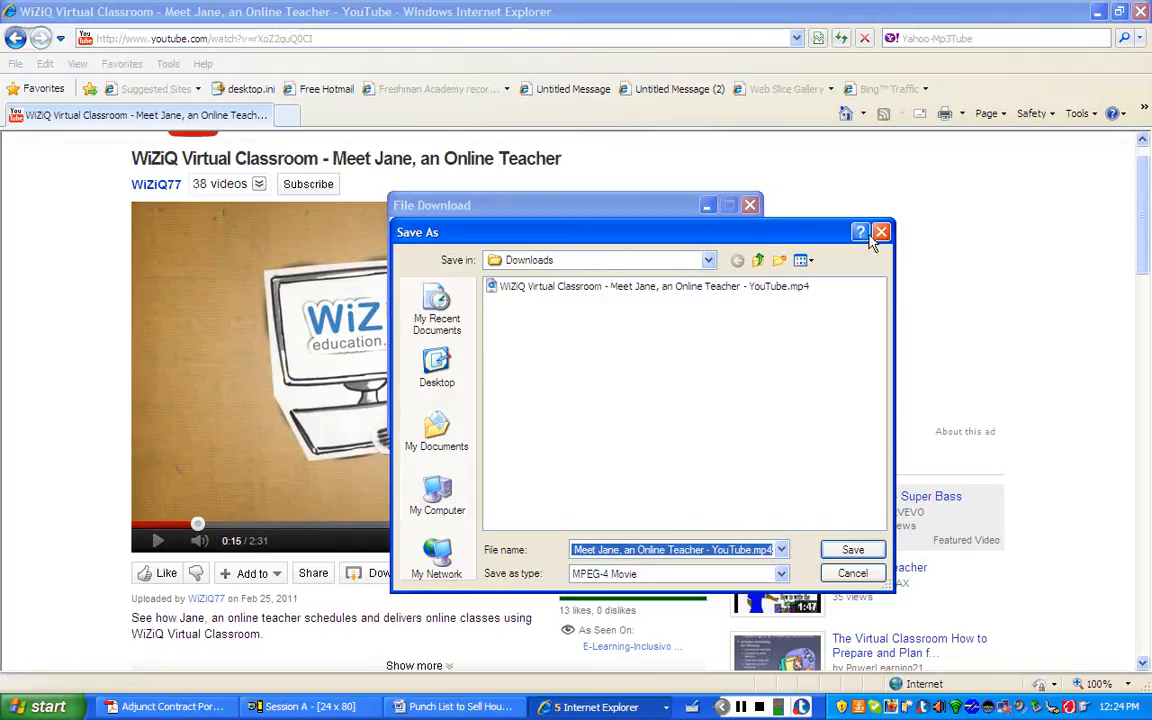
mouse_move(860, 232)
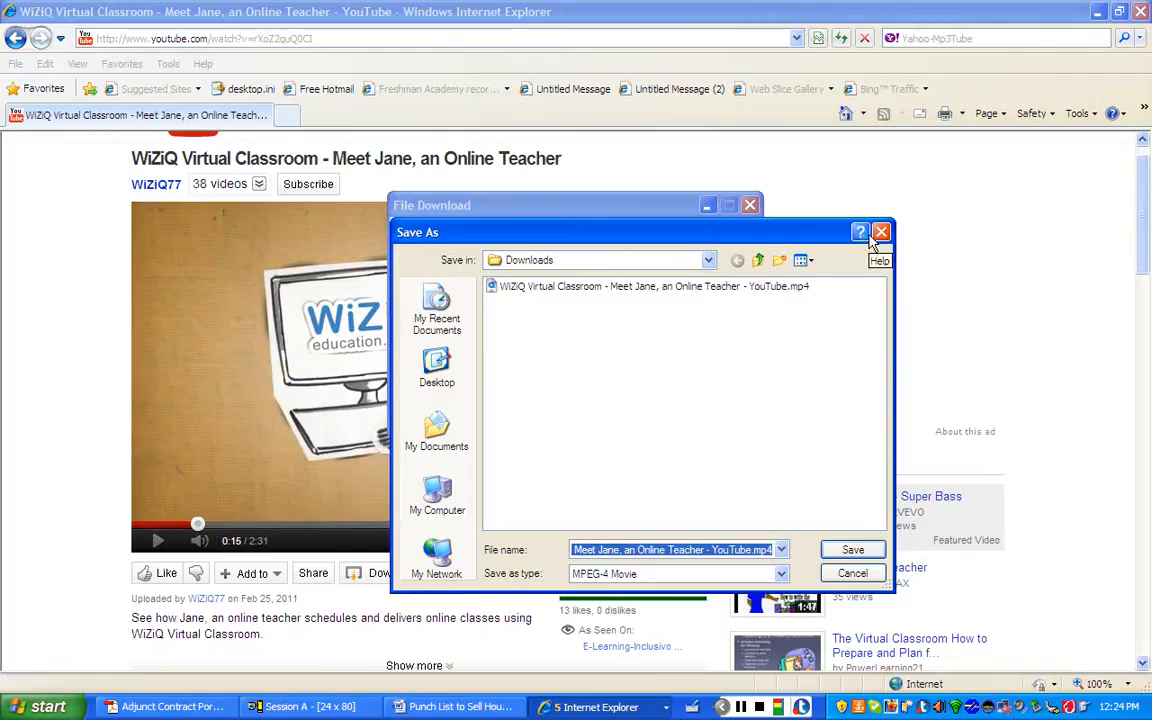
left_click(880, 232)
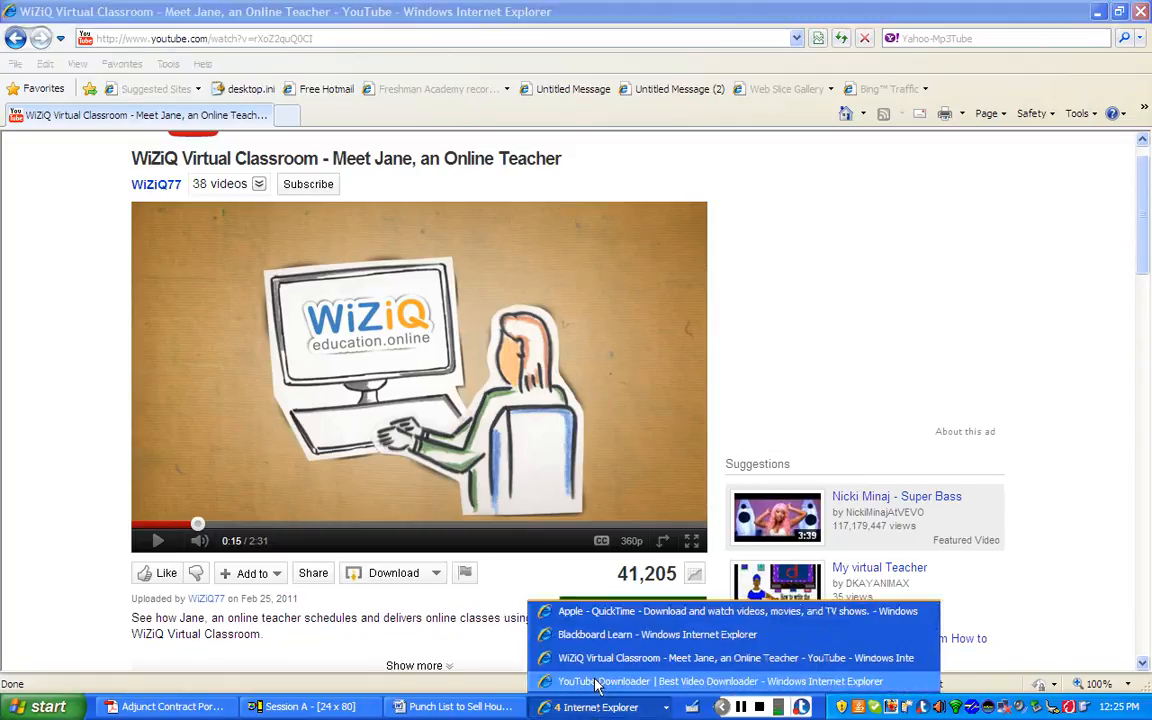
- Switch to Blackboard Learn and expand the Build Content menu in Training Documents
left_click(656, 634)
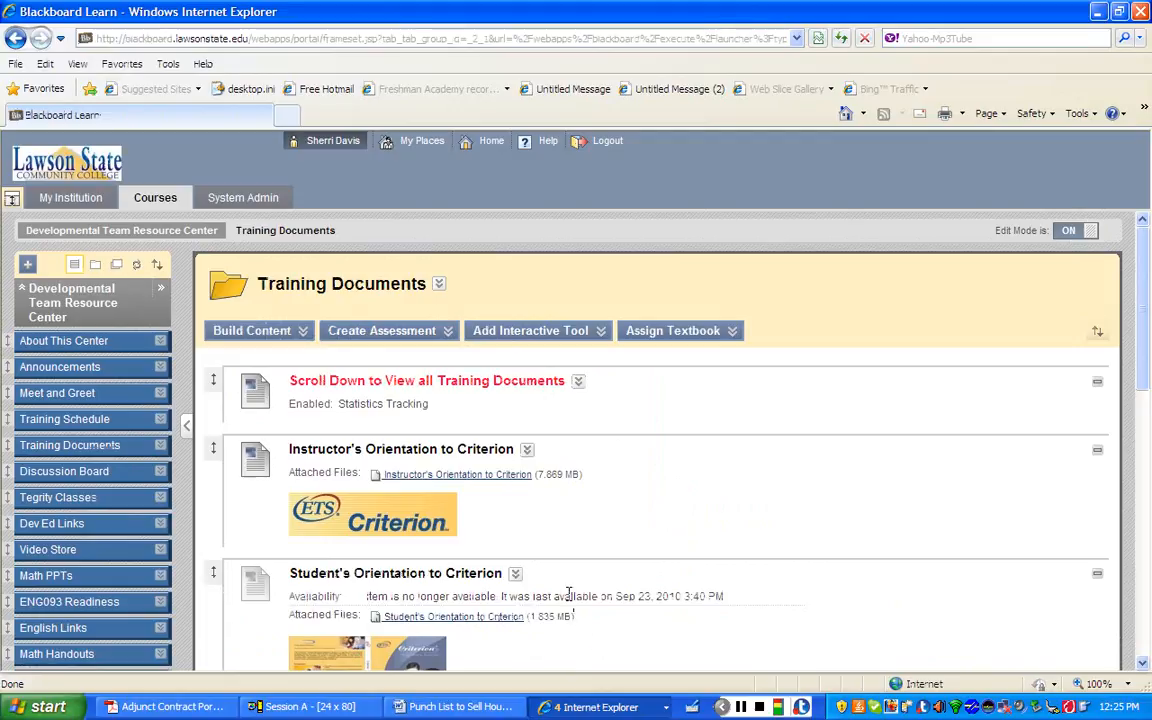
mouse_move(630, 536)
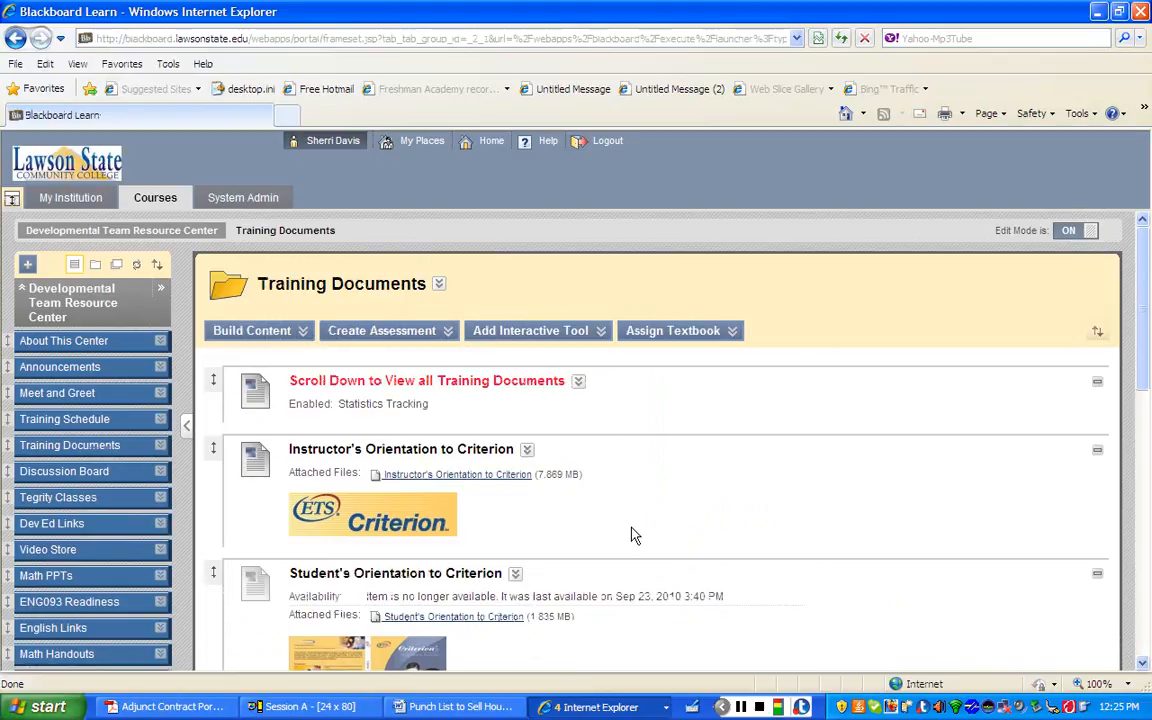
mouse_move(280, 364)
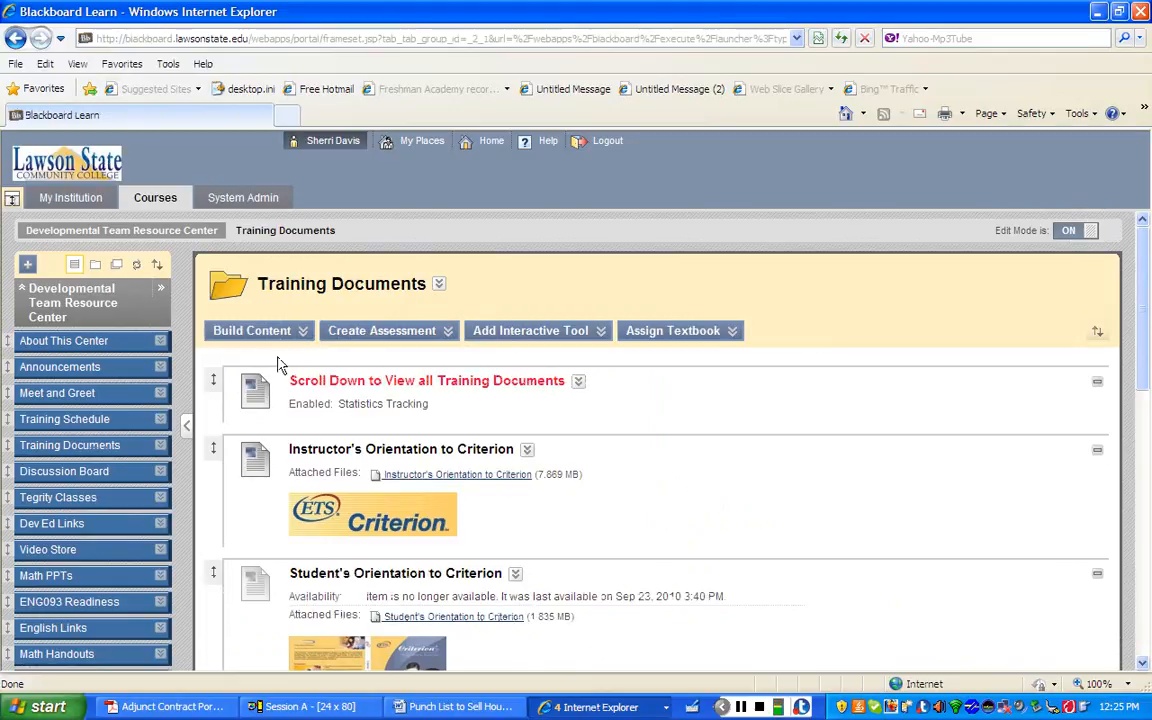
left_click(252, 330)
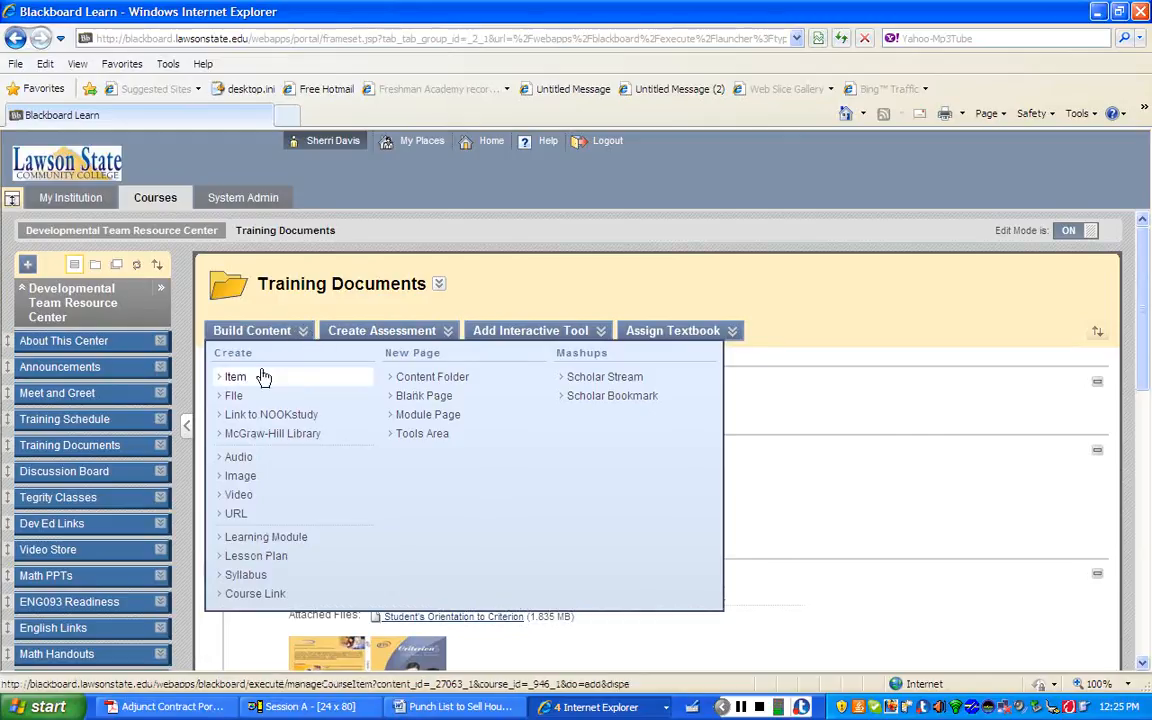
mouse_move(240, 476)
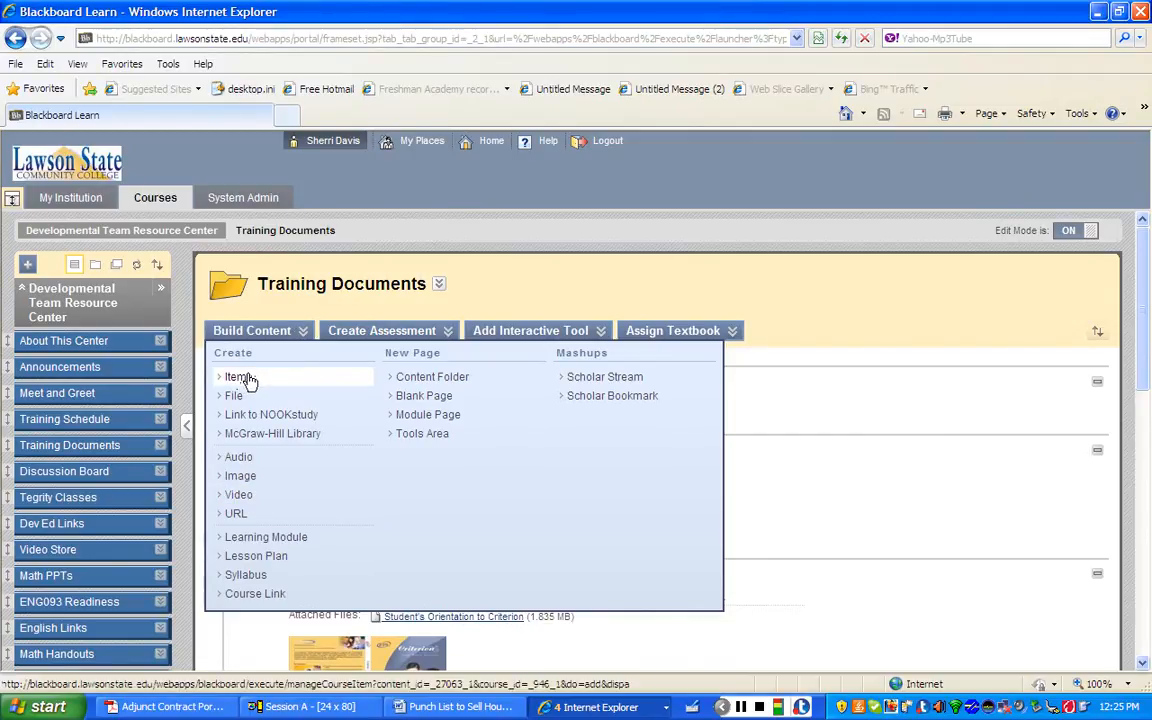
- Create a new Item and name it 'Online Education Video'
left_click(236, 376)
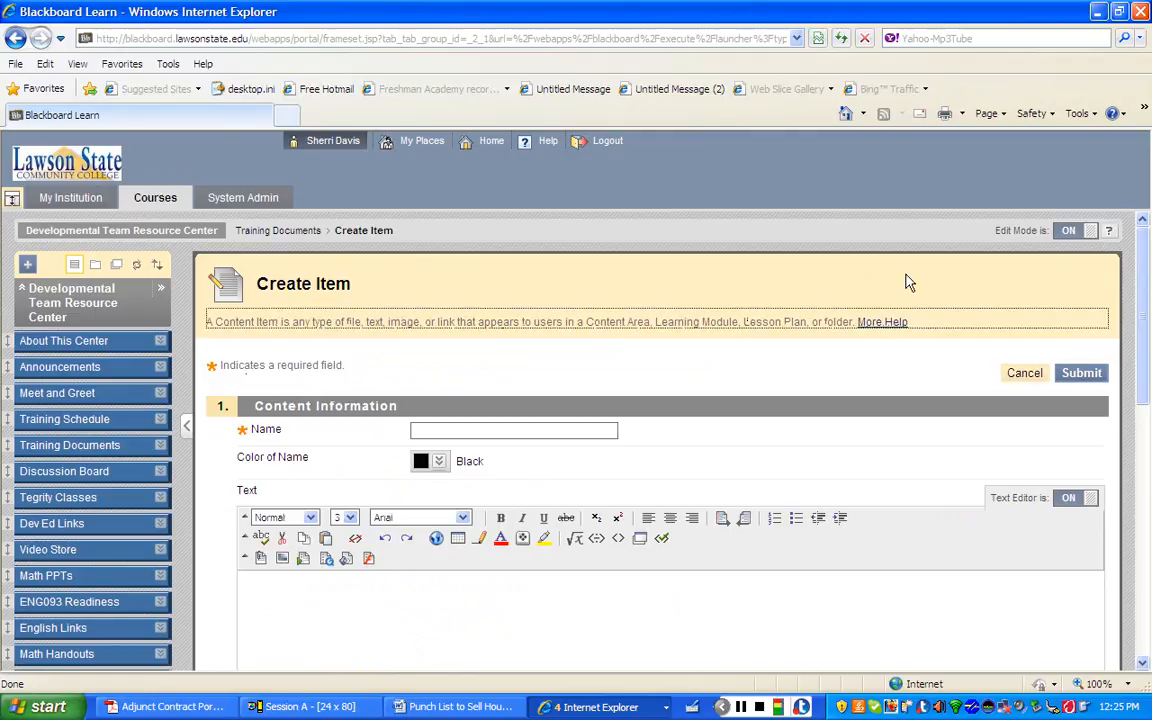
scroll("down", 3)
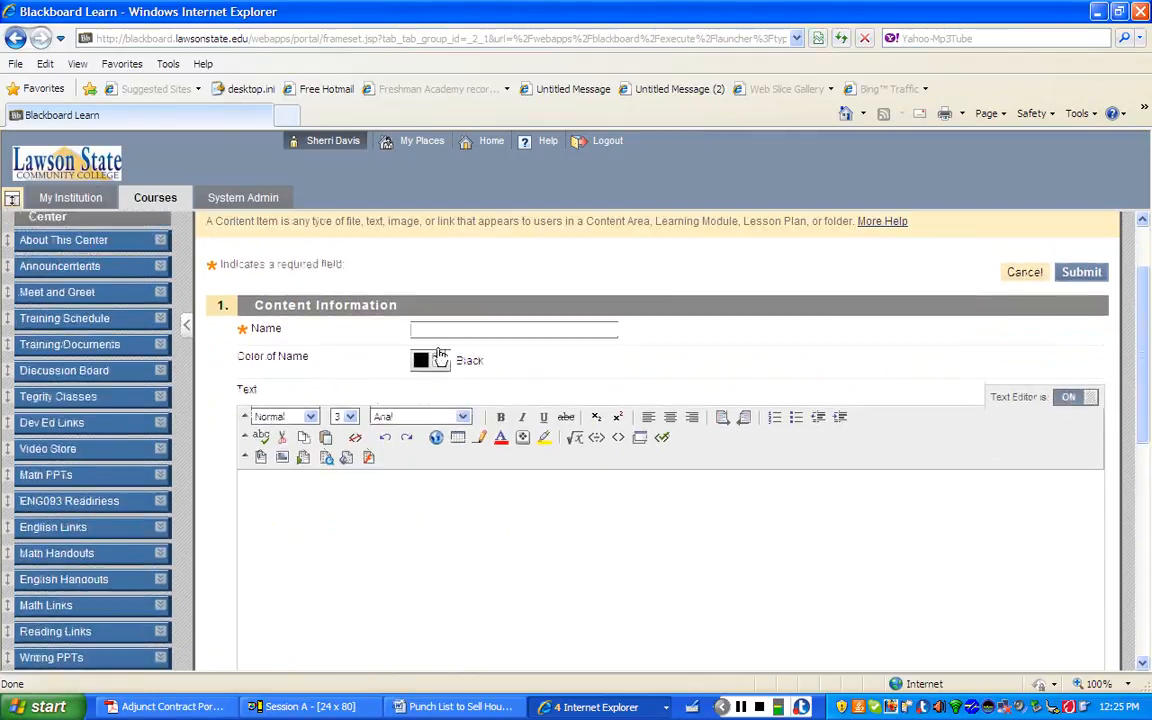
left_click(512, 328)
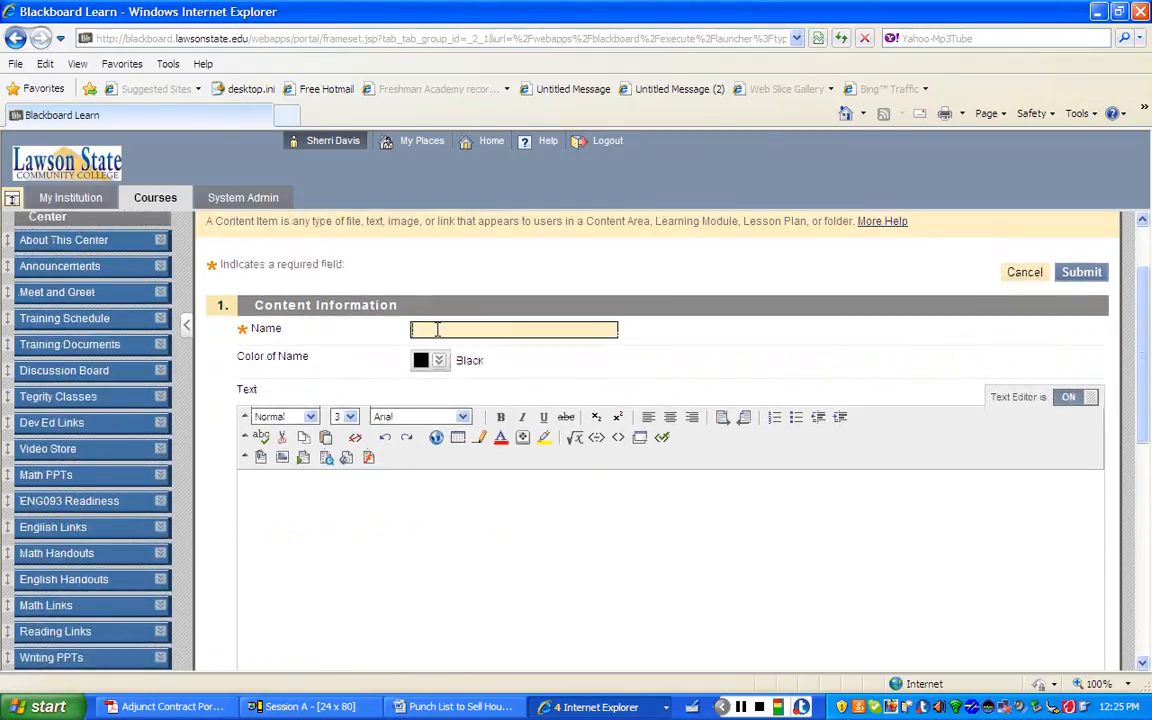
type("Online Education Video")
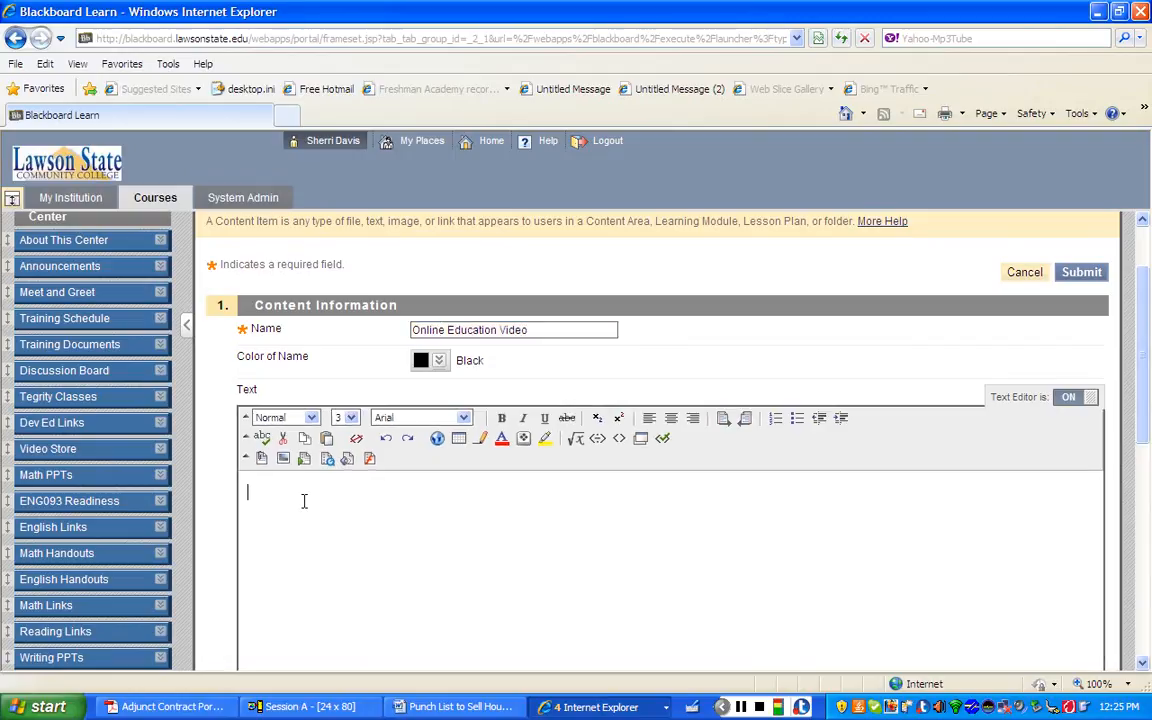
- Enter the directions 'Students, watch this video and....' and begin inserting a QuickTime video below them
type("Students,")
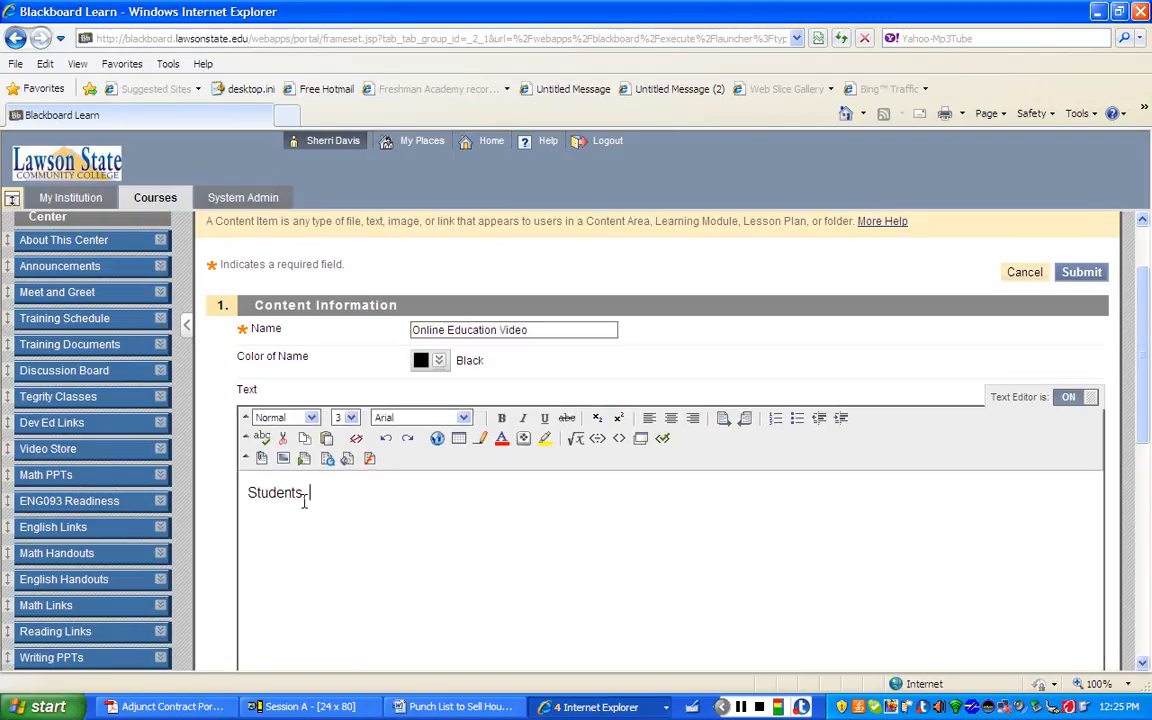
type("watch this vide")
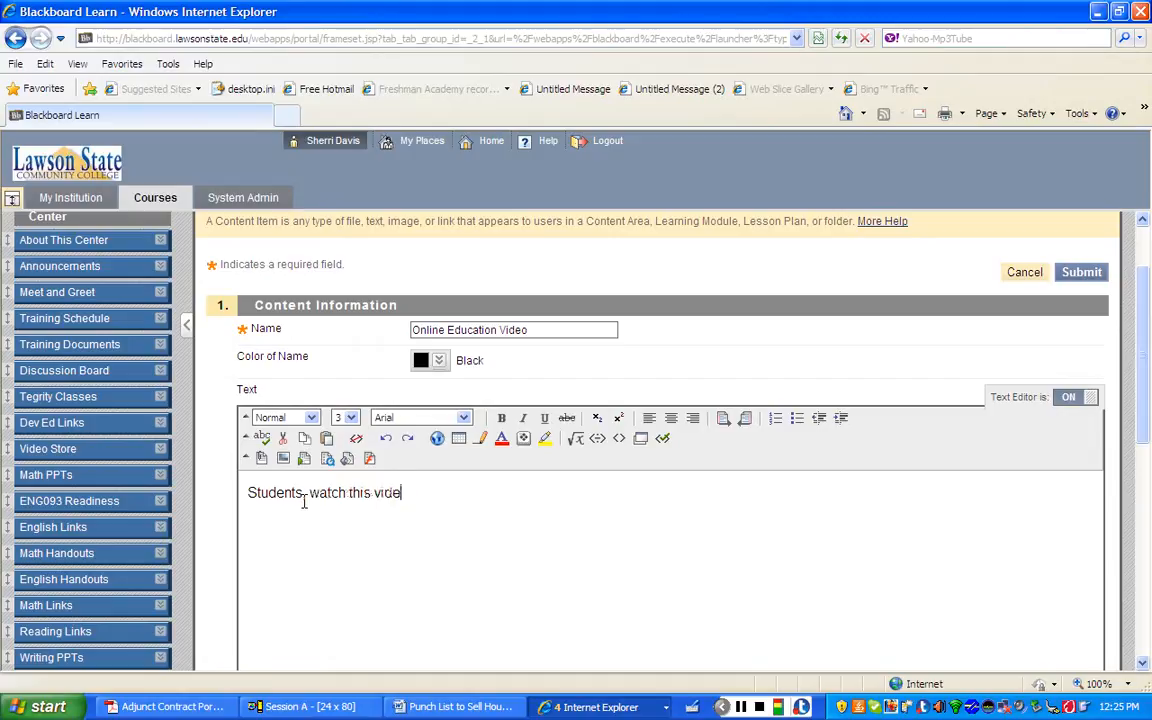
type("o and....")
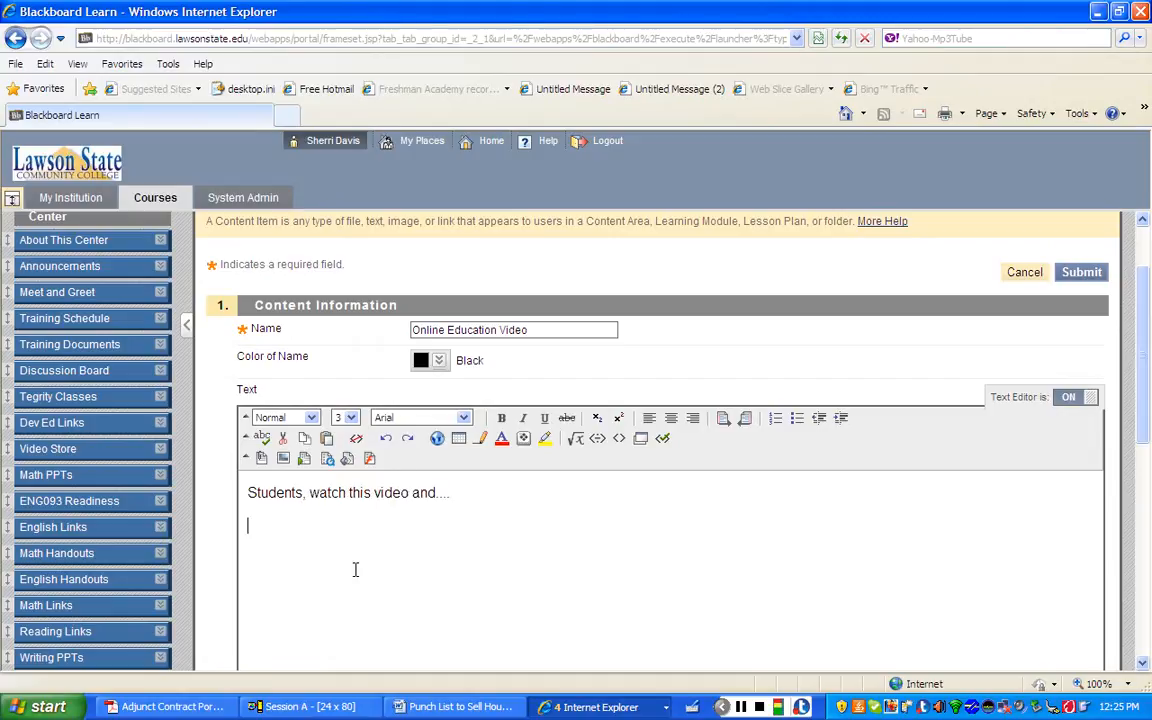
mouse_move(332, 536)
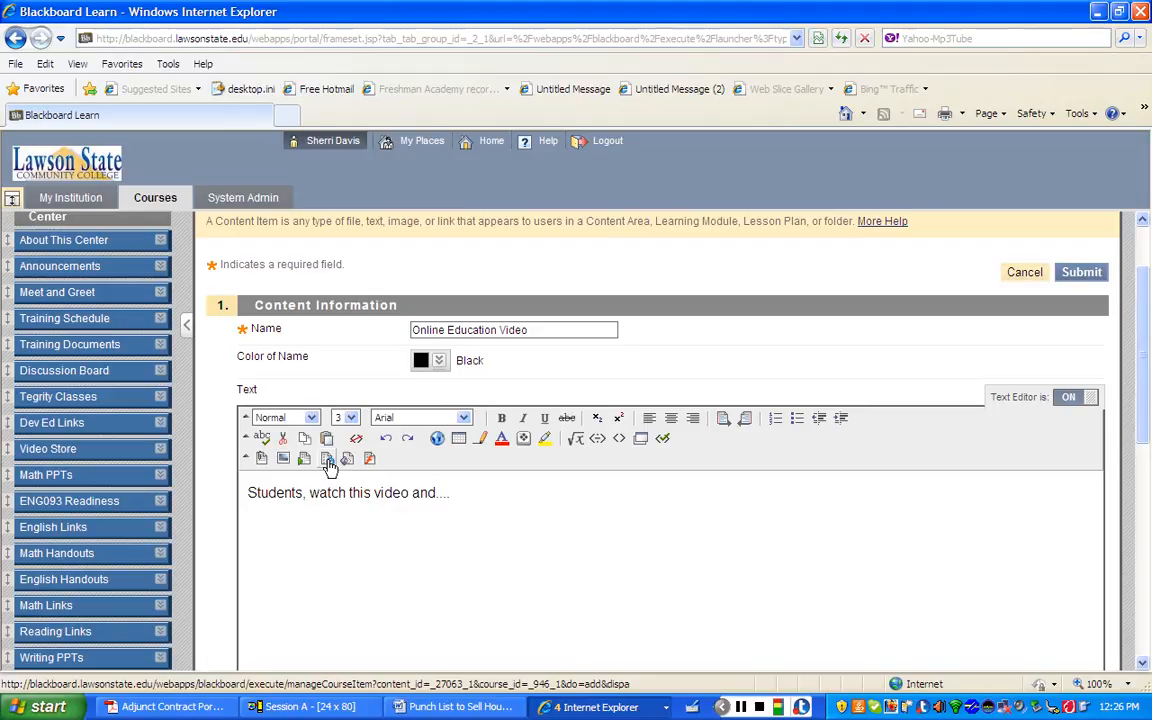
key("enter")
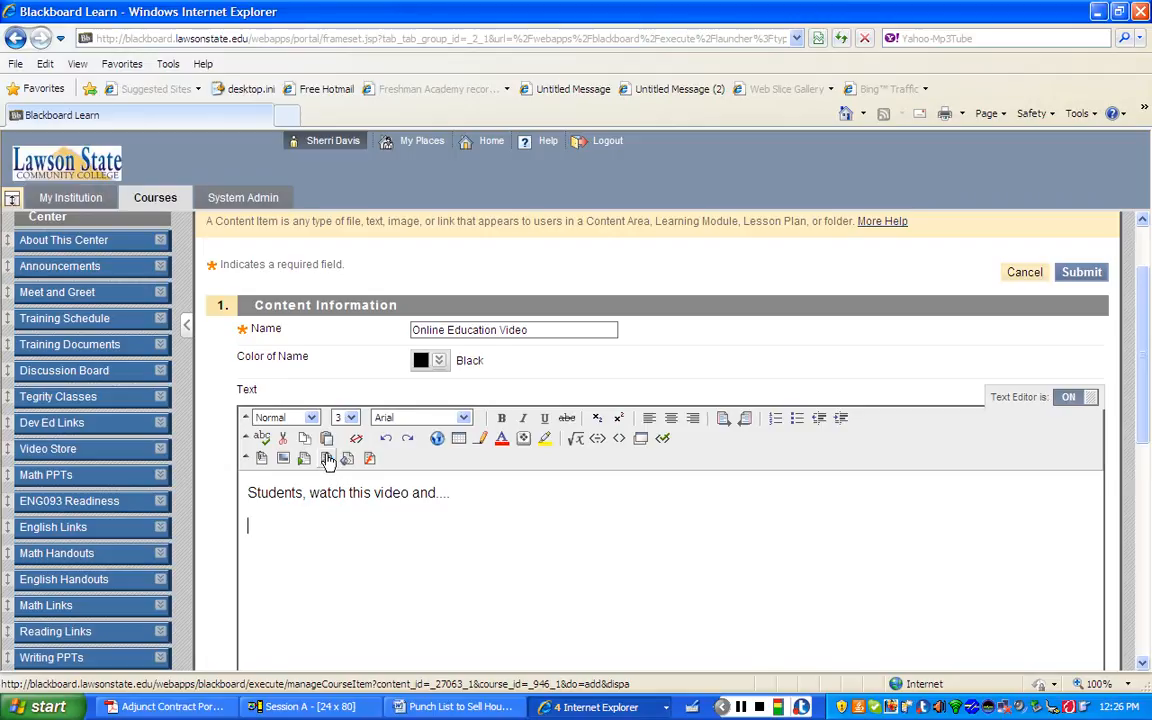
left_click(328, 458)
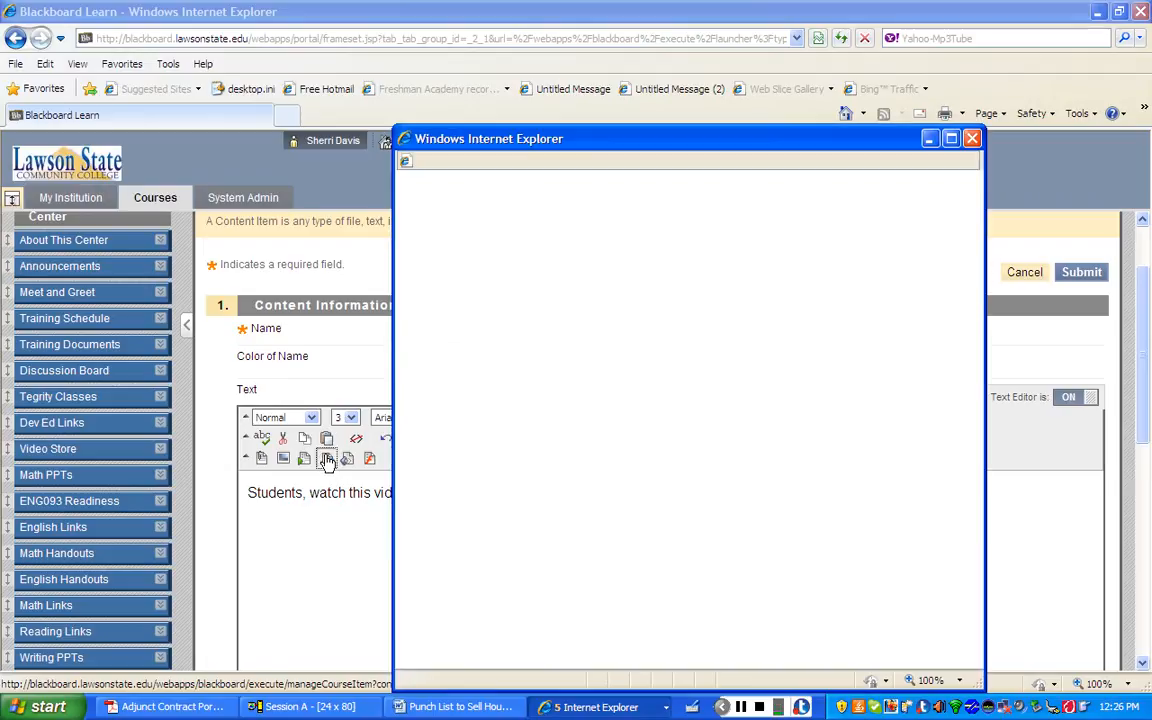
- Attach the WiZiQ Virtual Classroom MP4 from the Downloads folder as the QuickTime file
left_click(328, 458)
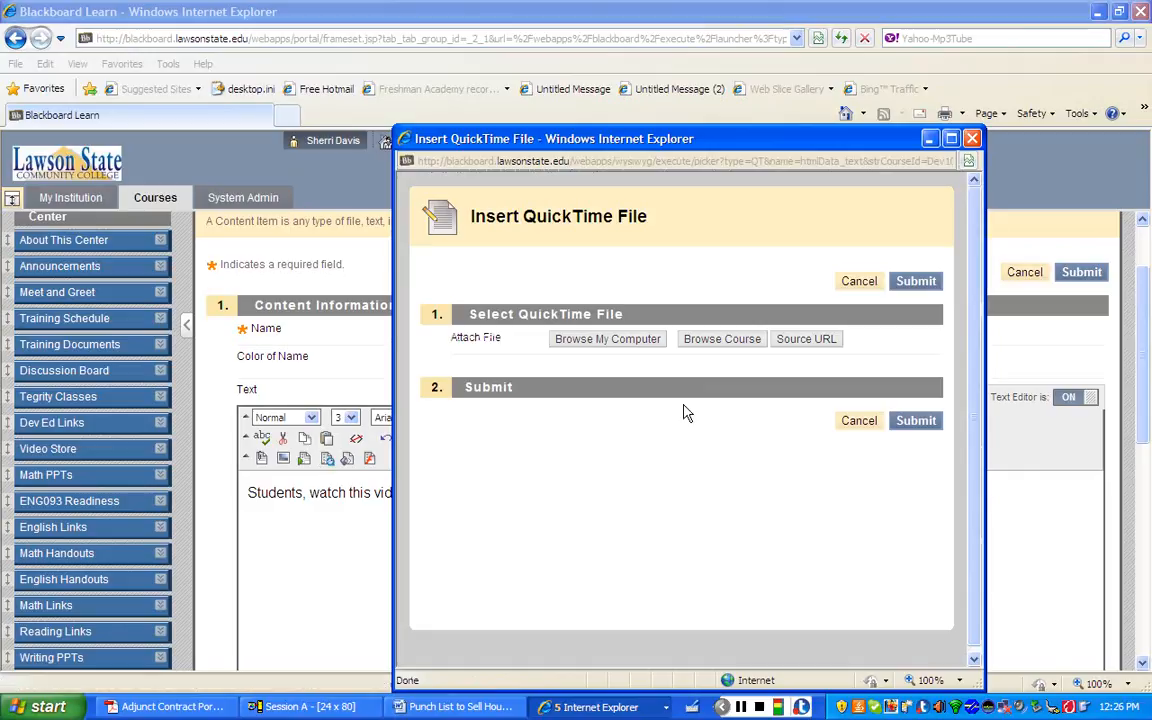
mouse_move(612, 356)
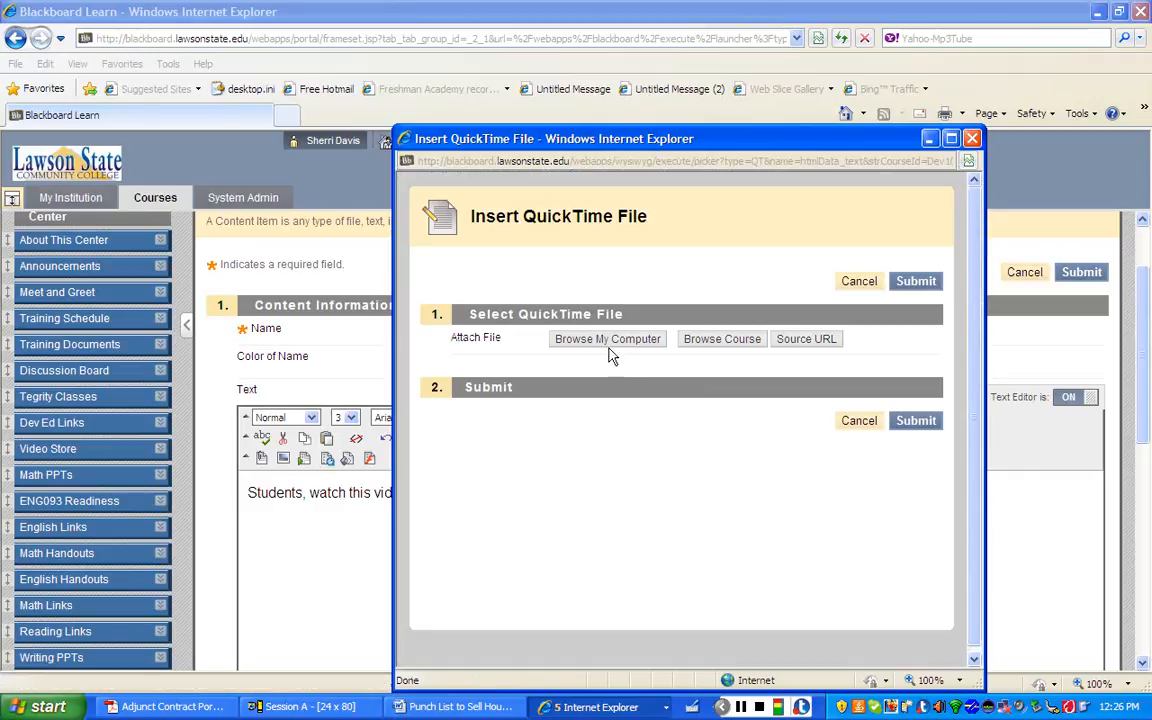
left_click(608, 338)
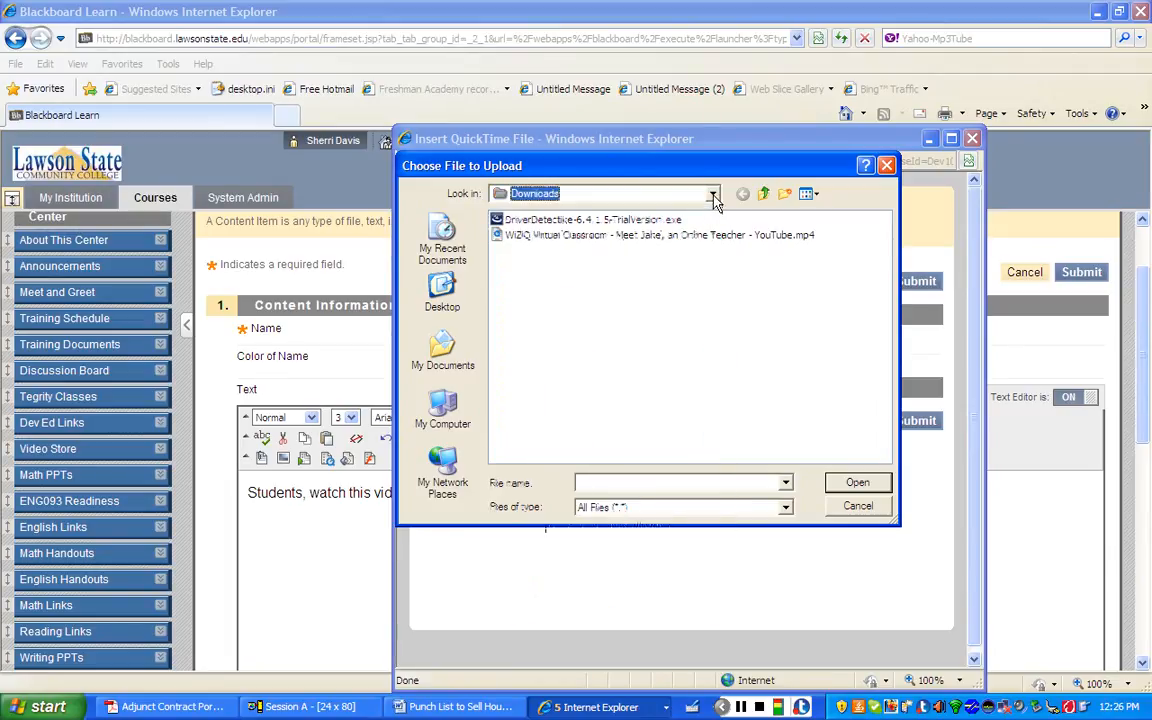
left_click(712, 192)
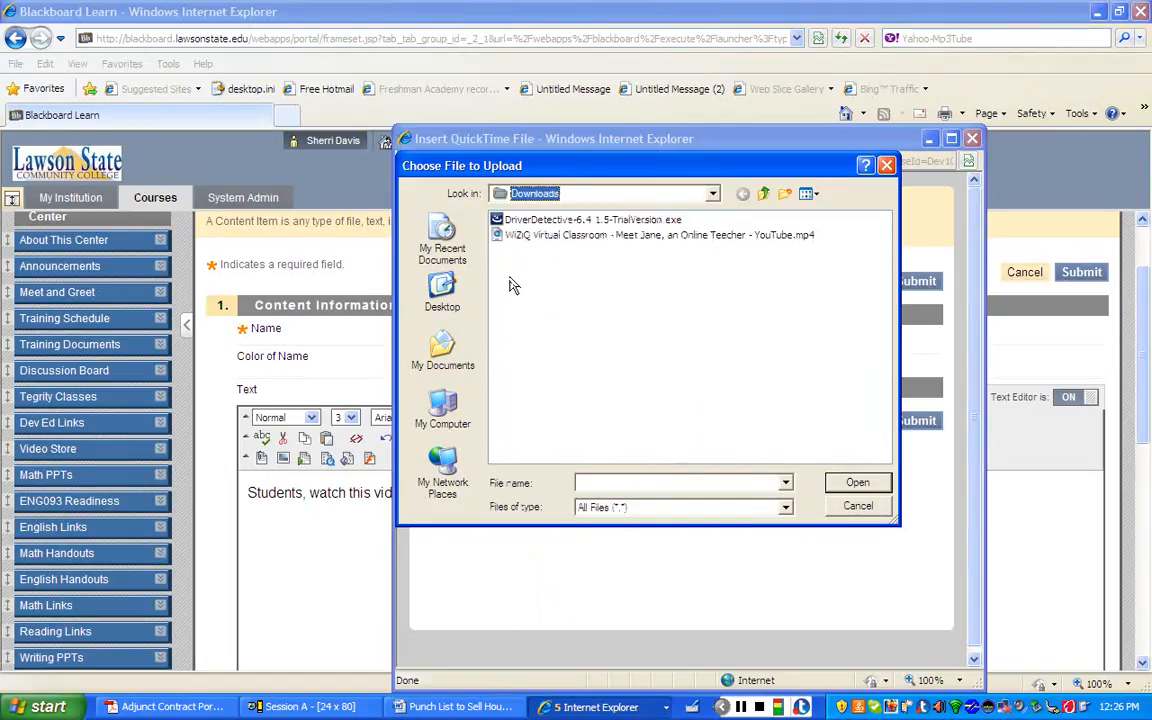
left_click(658, 234)
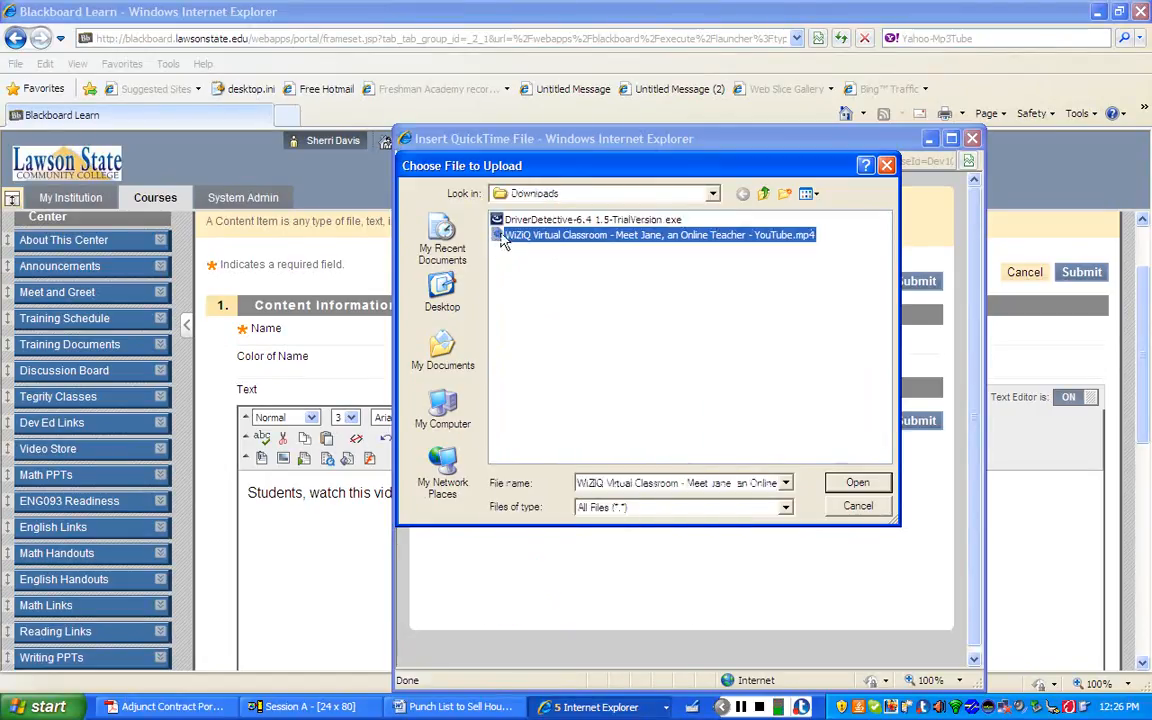
mouse_move(816, 252)
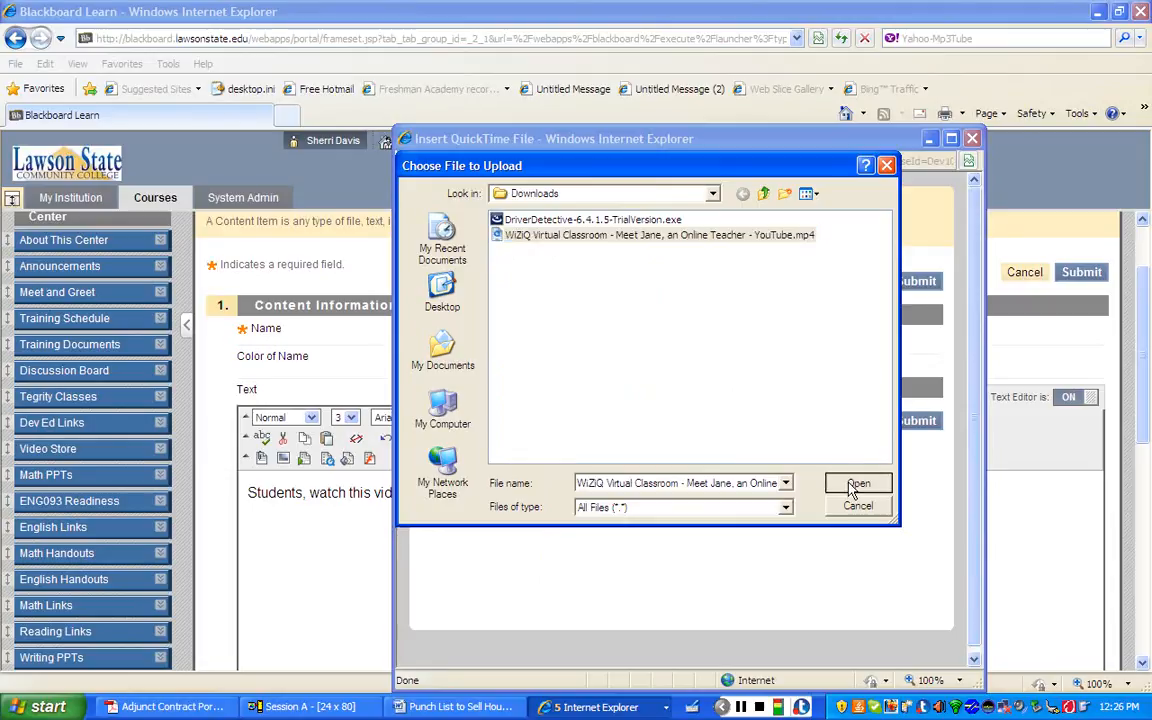
left_click(856, 482)
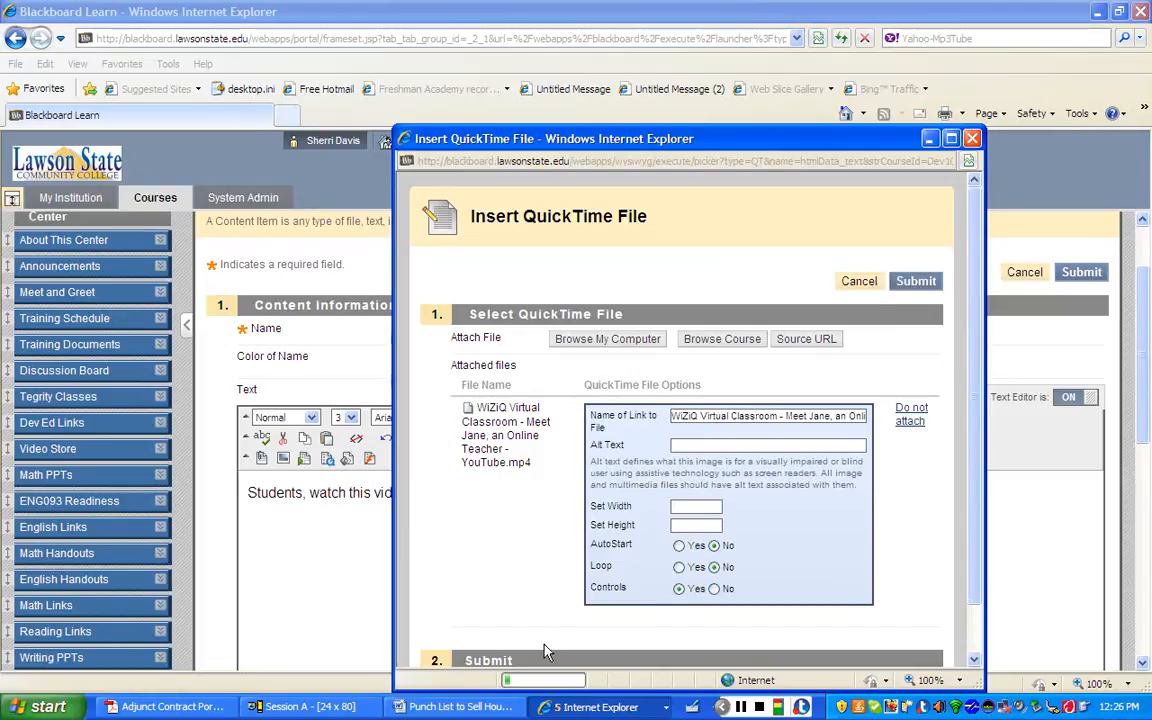
mouse_move(490, 616)
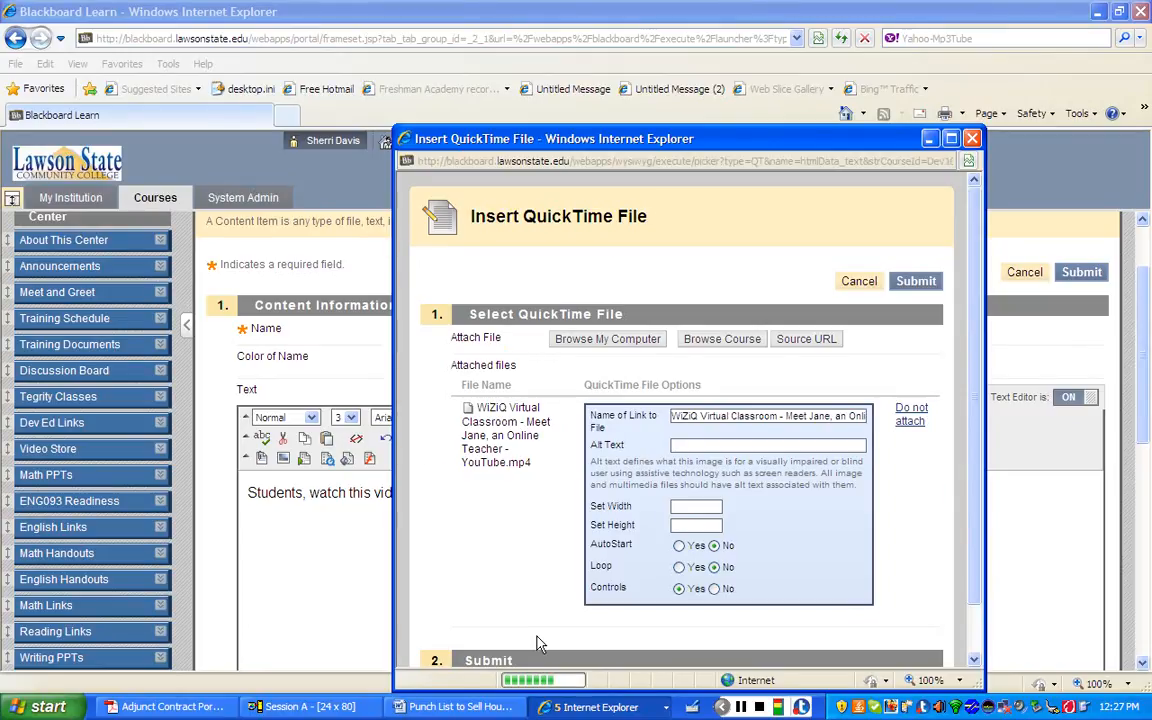
- Submit the attached WiZiQ MP4 so it is added to the item as a QuickTime video
left_click(916, 280)
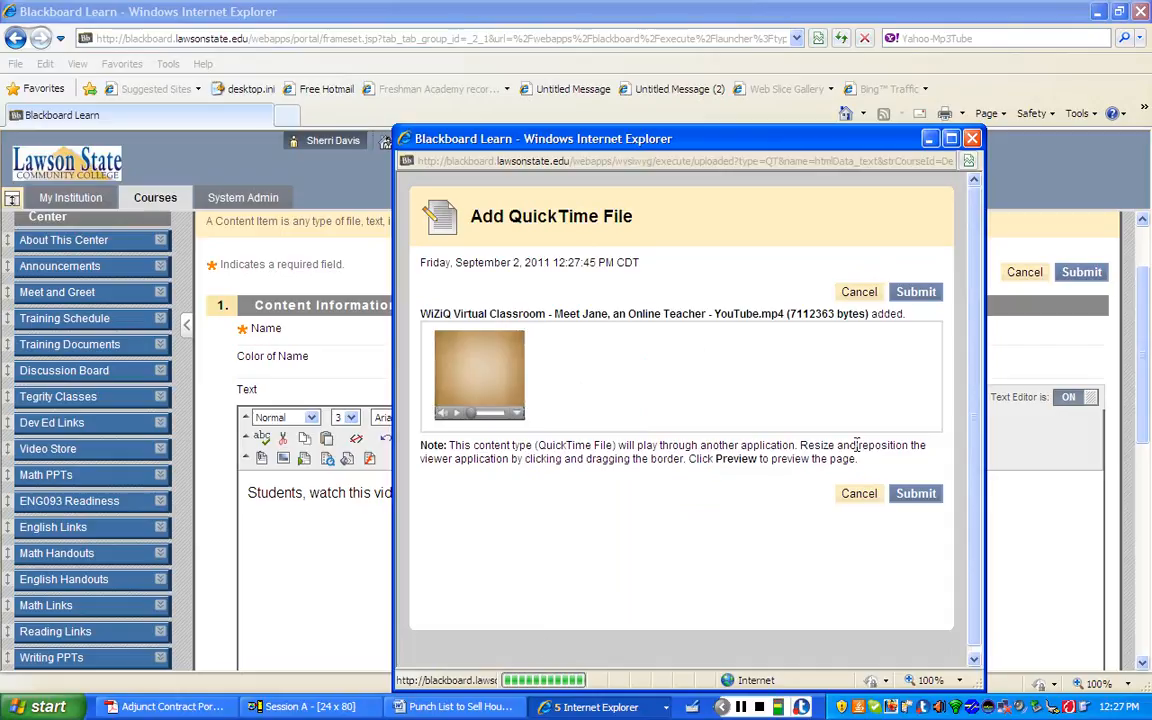
left_click(916, 492)
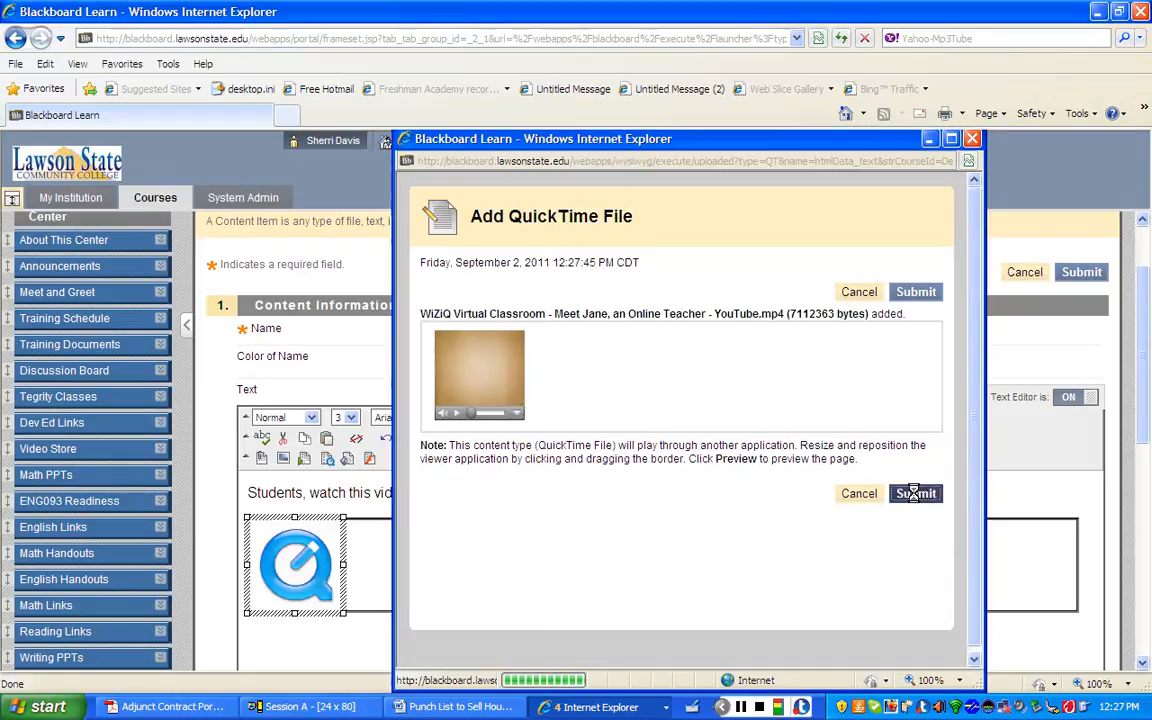
- Embed the QuickTime video in the text and stretch it into a wide strip below the directions
left_click(914, 492)
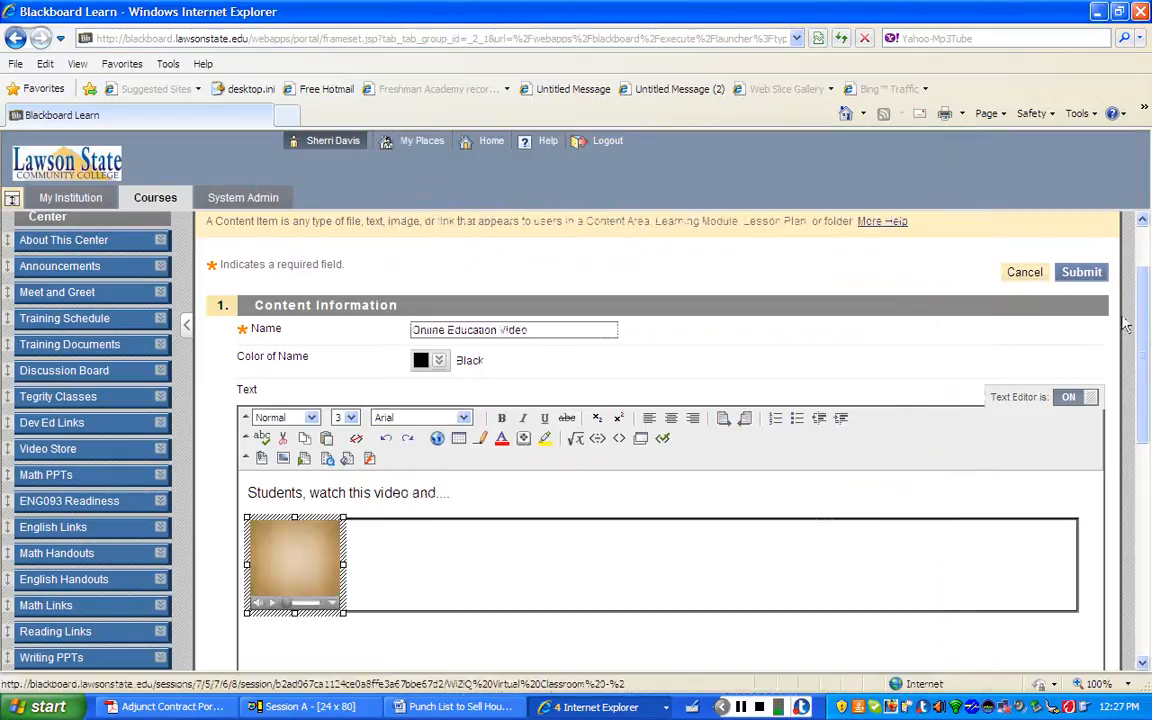
scroll("down", 3)
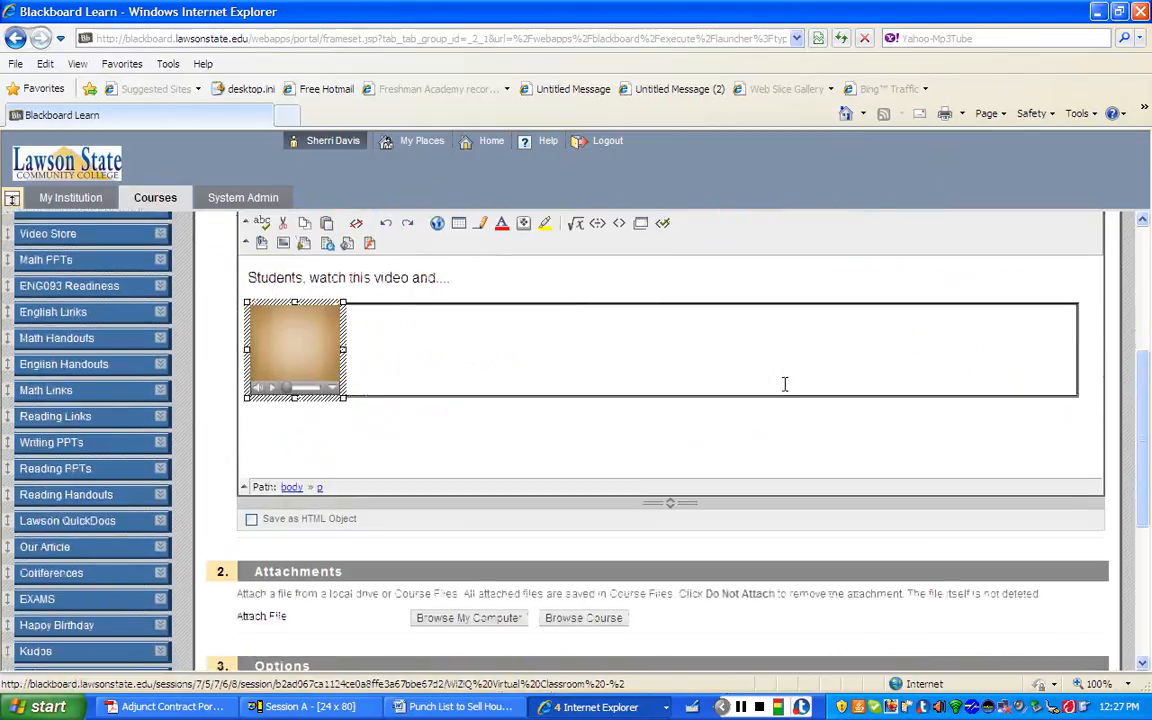
left_click(296, 348)
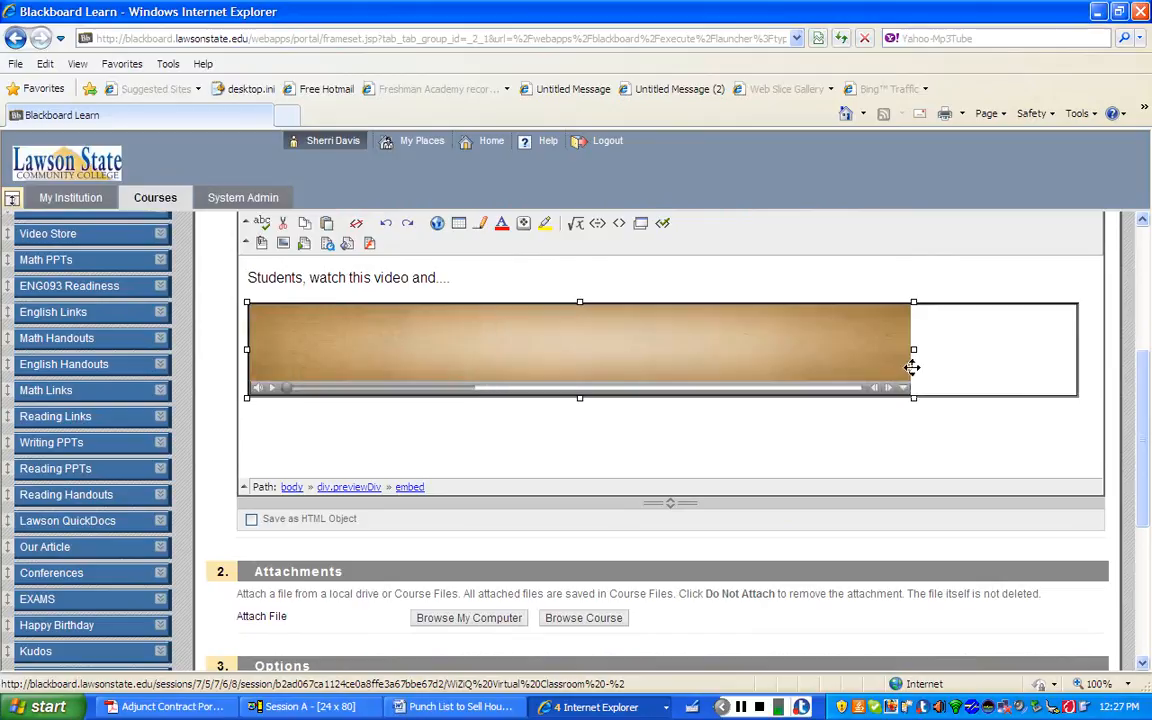
scroll("down", 3)
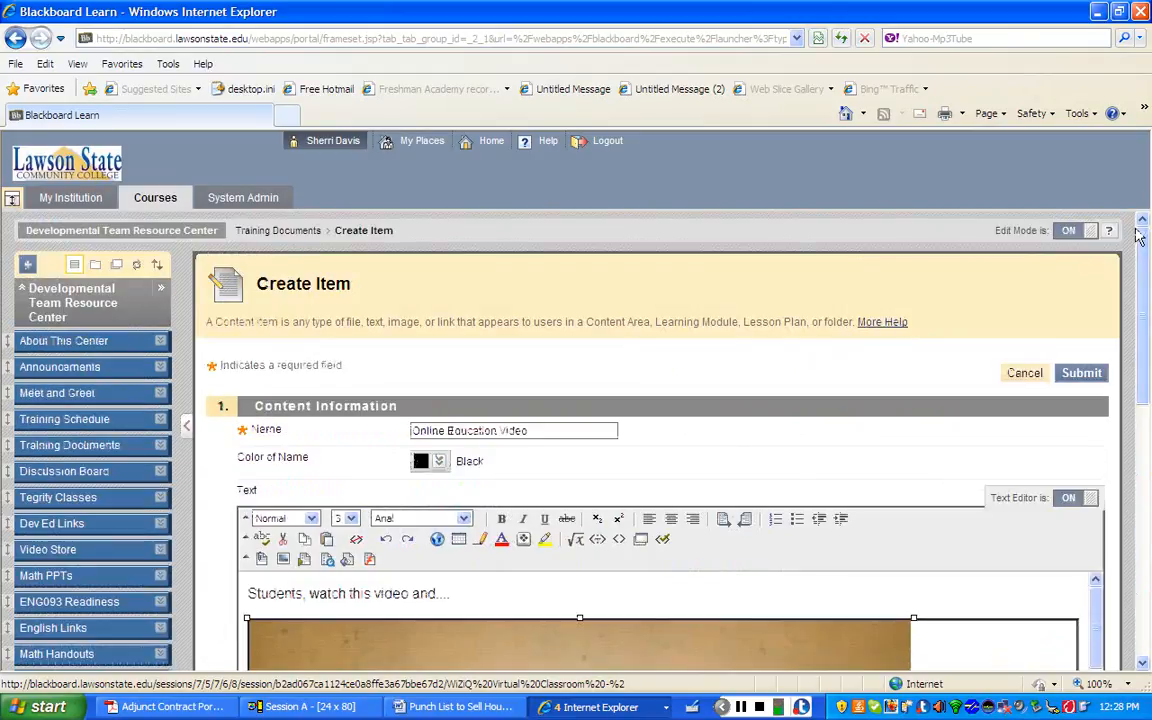
- Set Track Number of Views to Yes and submit the Online Education Video item
scroll("down", 3)
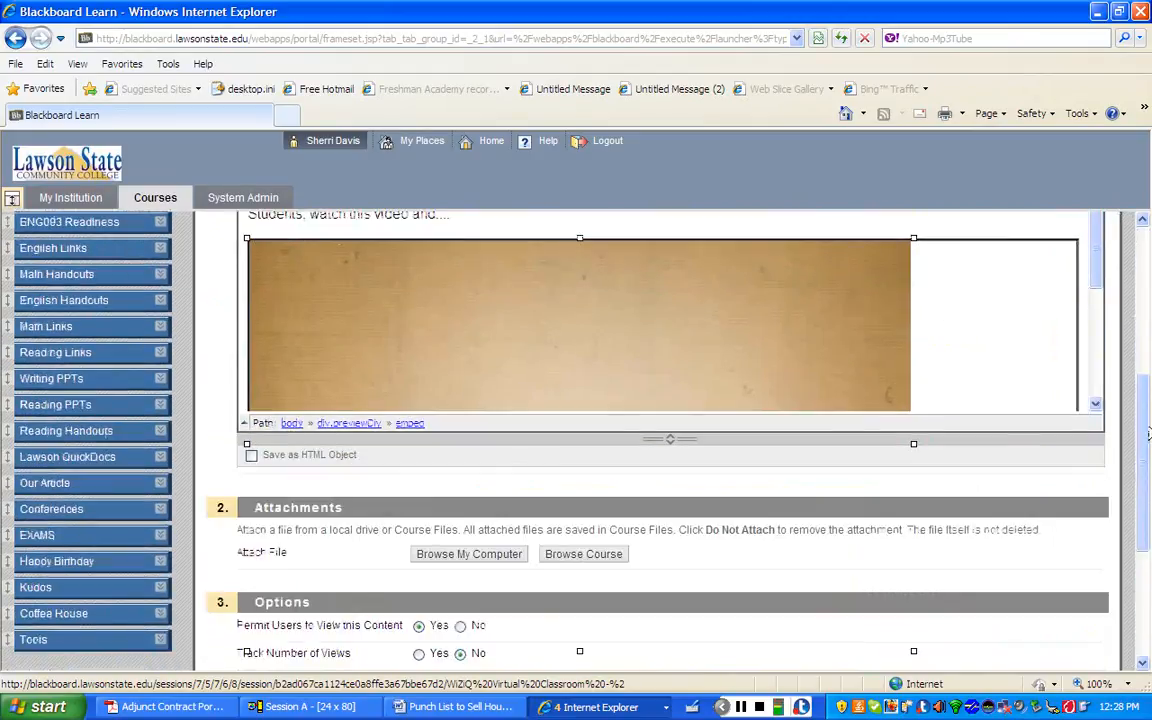
scroll("down", 3)
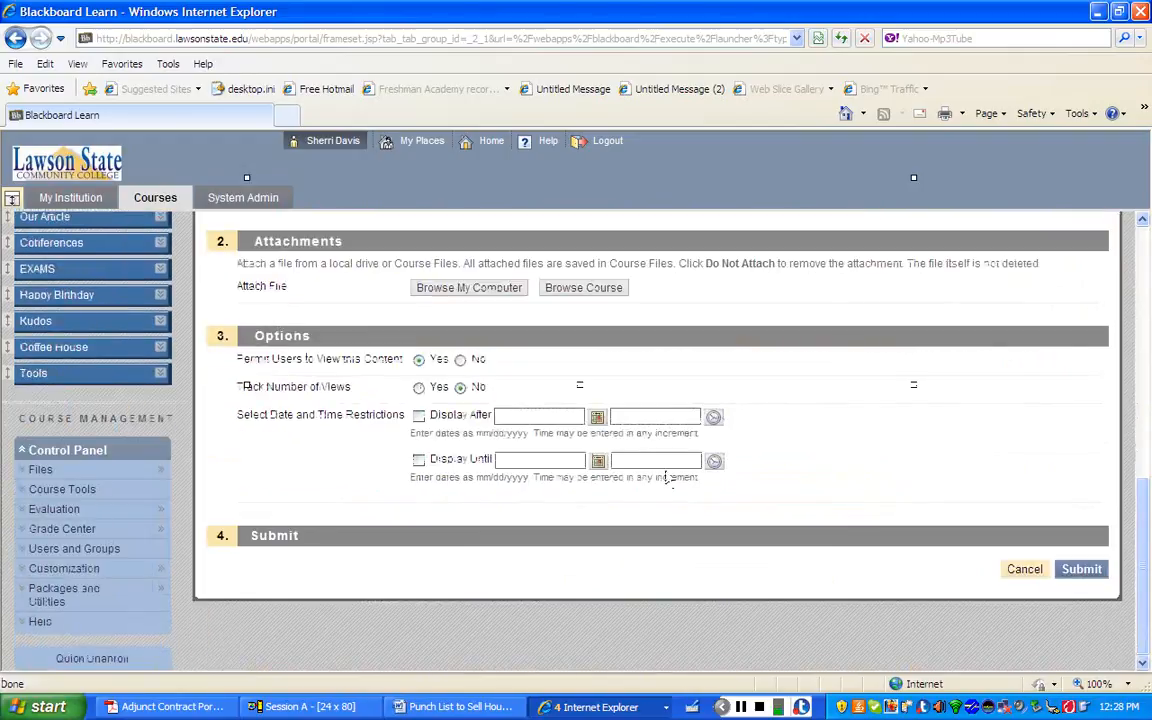
left_click(420, 384)
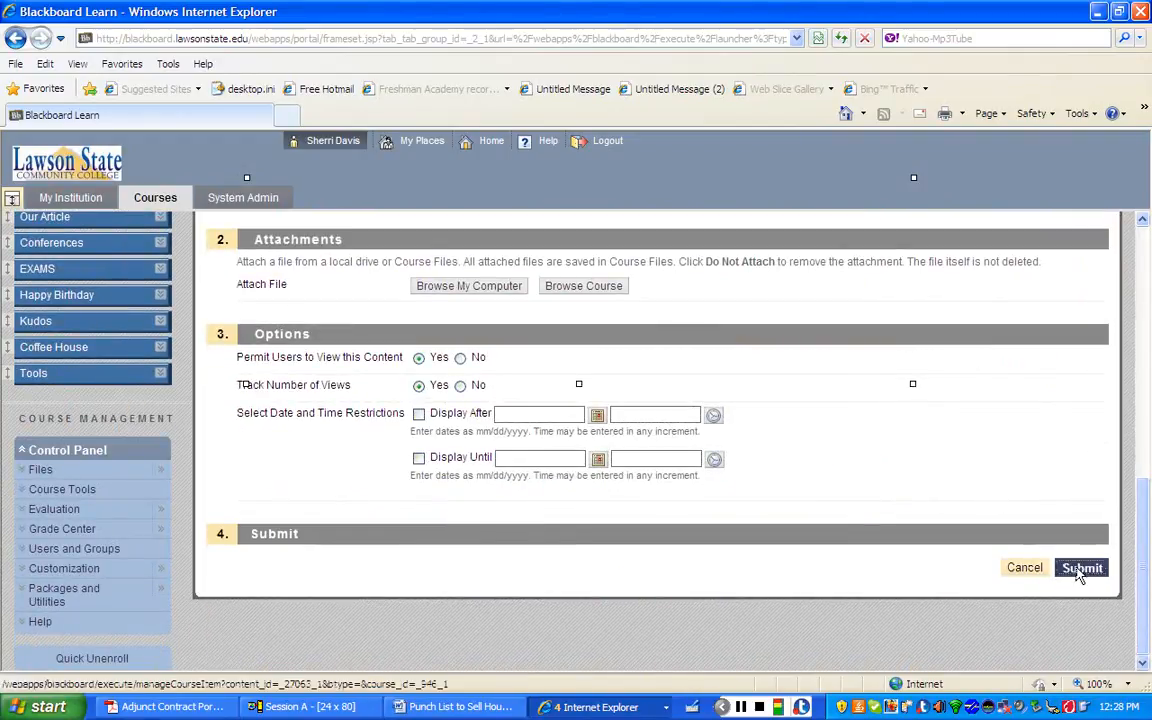
left_click(1080, 568)
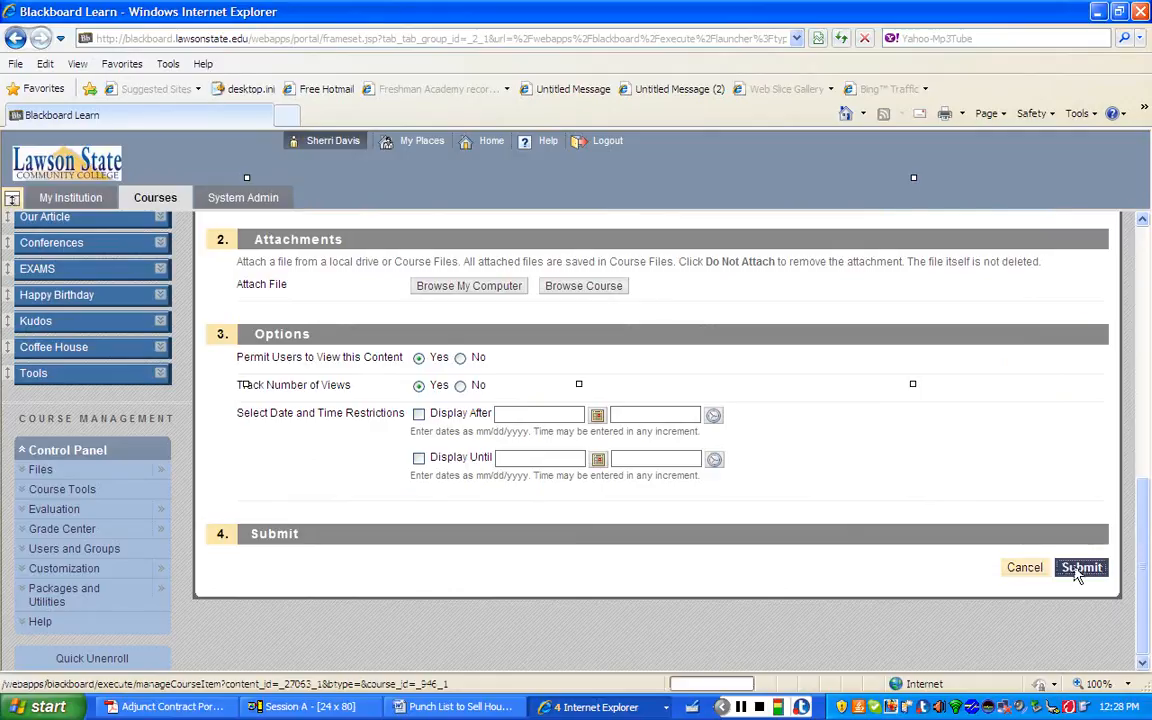
left_click(1080, 568)
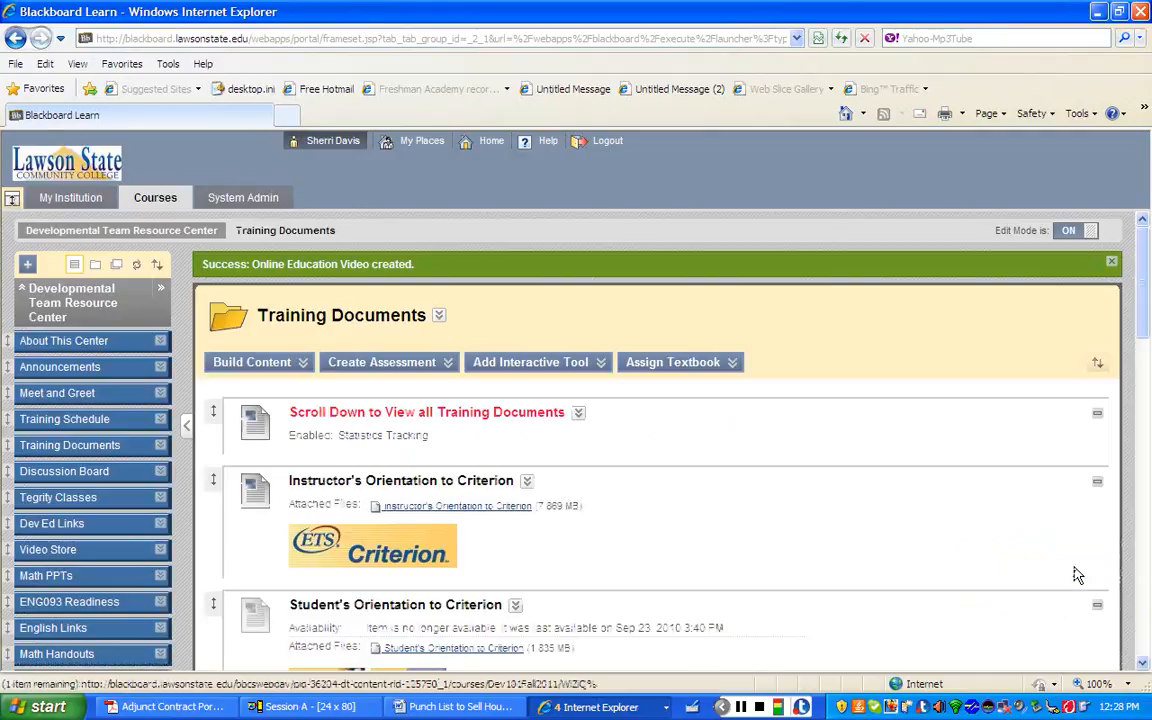
- Reopen the Build Content menu on the Training Documents page
scroll("down", 3)
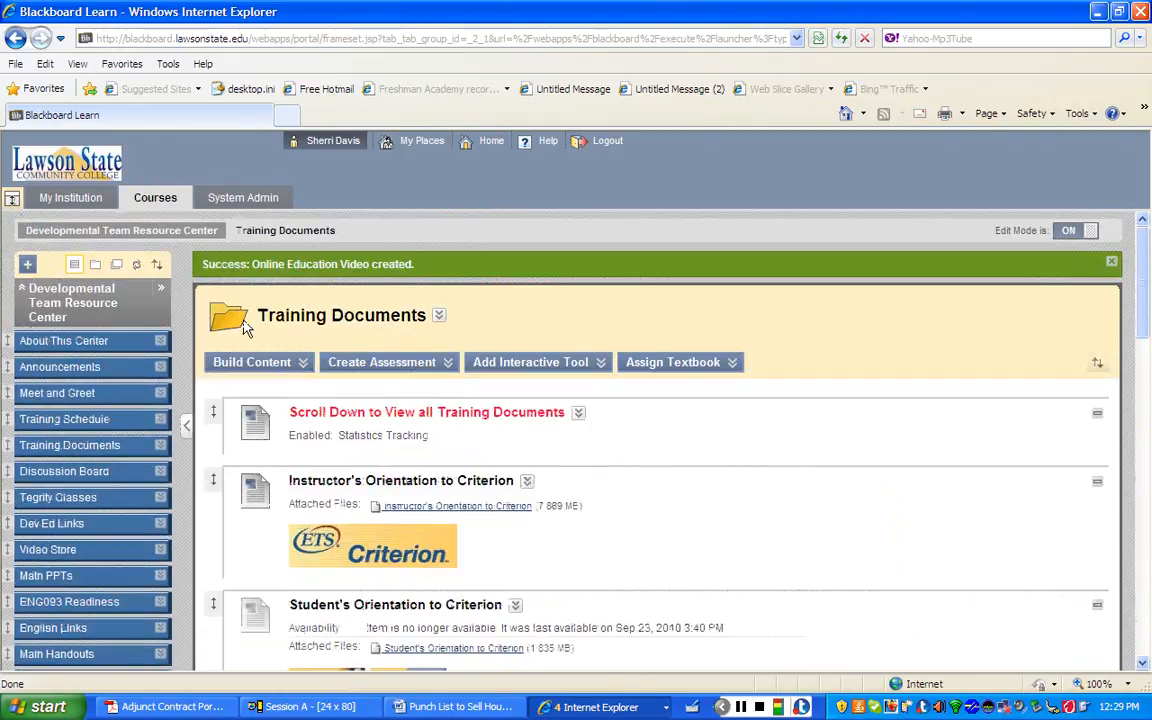
left_click(252, 362)
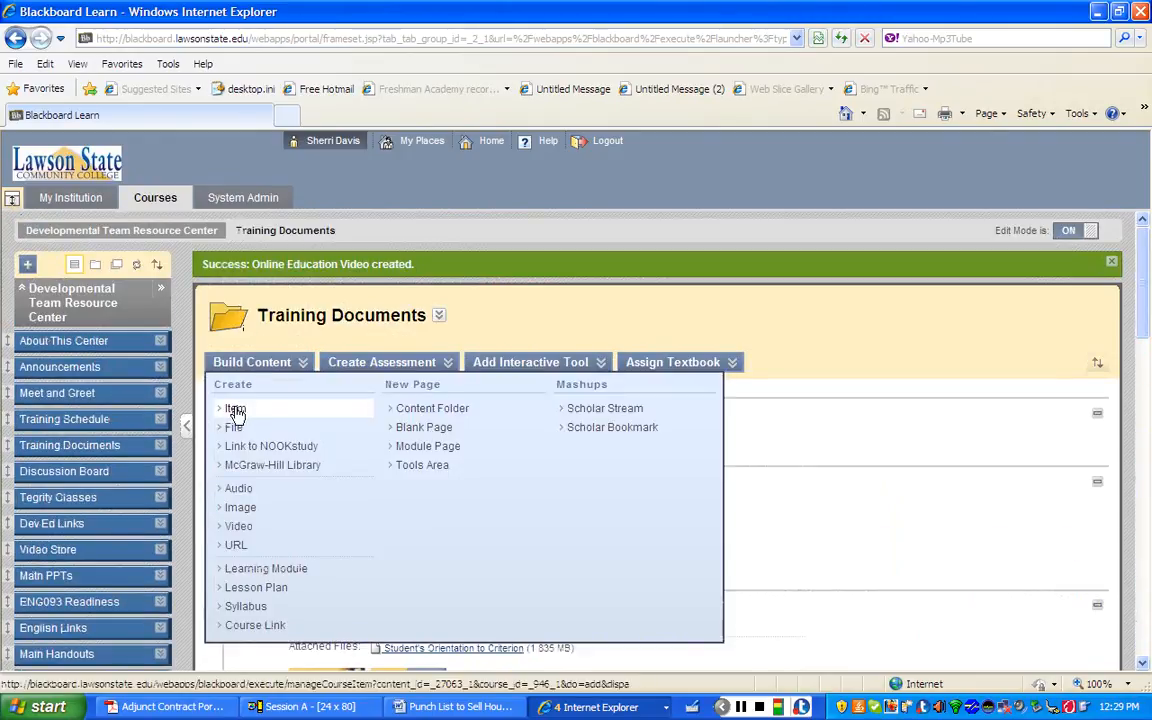
- Create a new Item named 'name your item' with 'directions…' text and start inserting a QuickTime file
left_click(234, 408)
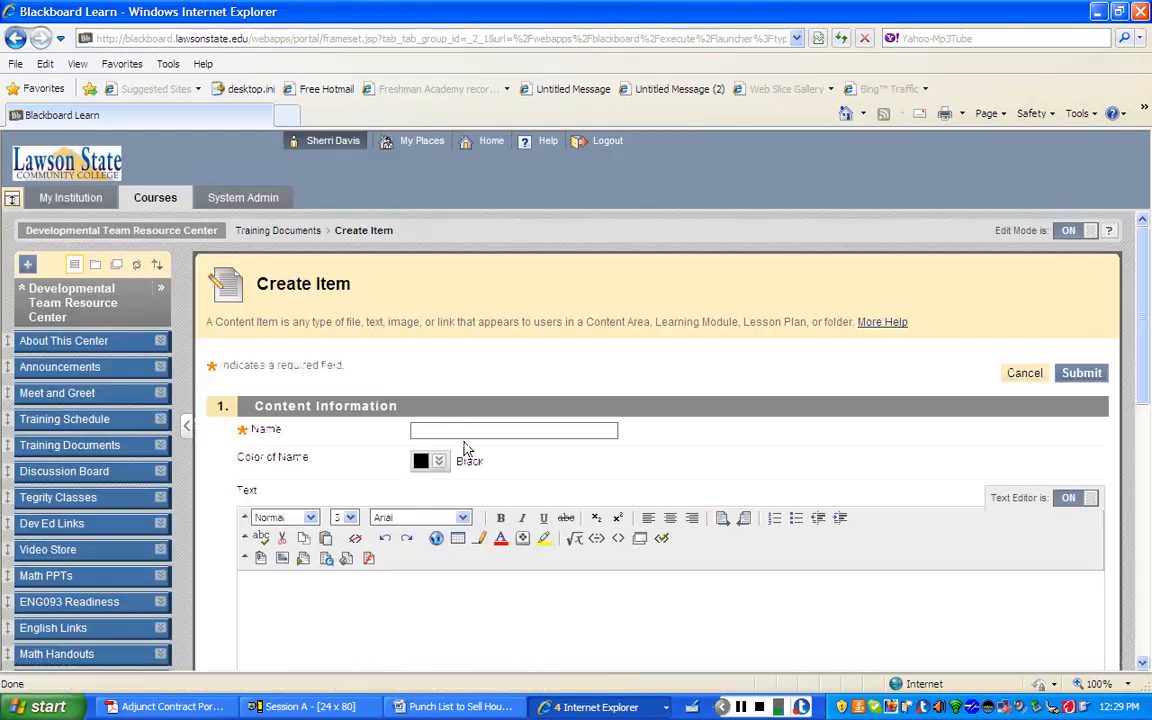
left_click(512, 430)
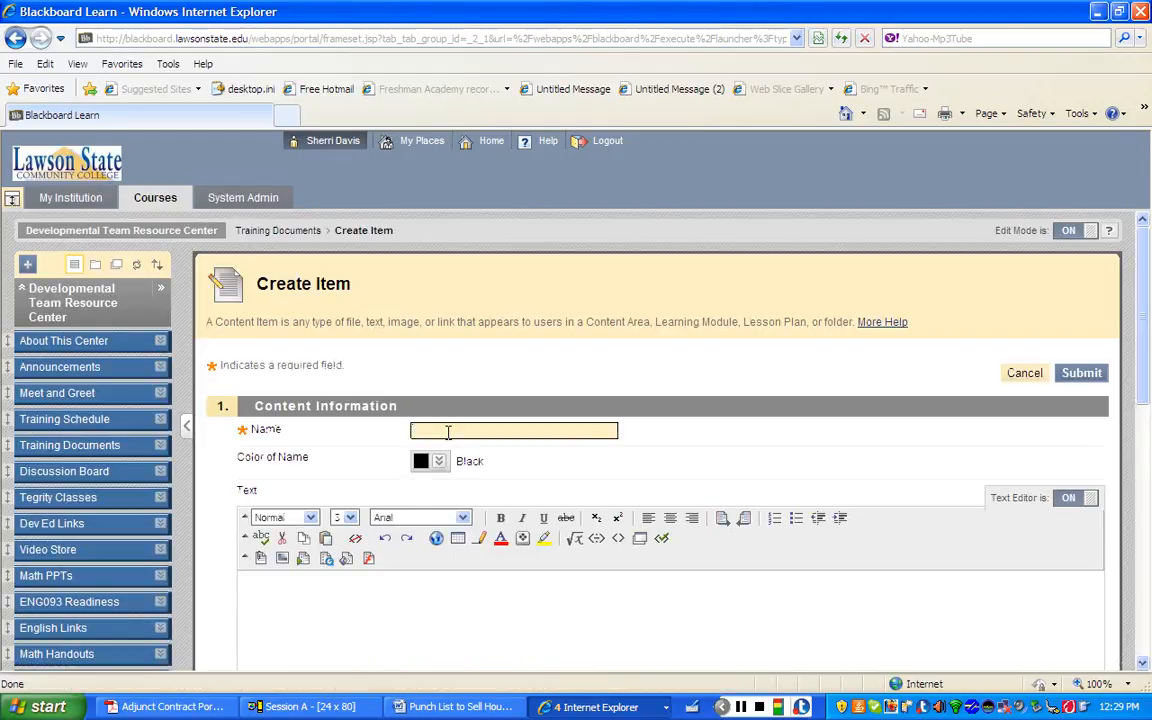
type("name your item")
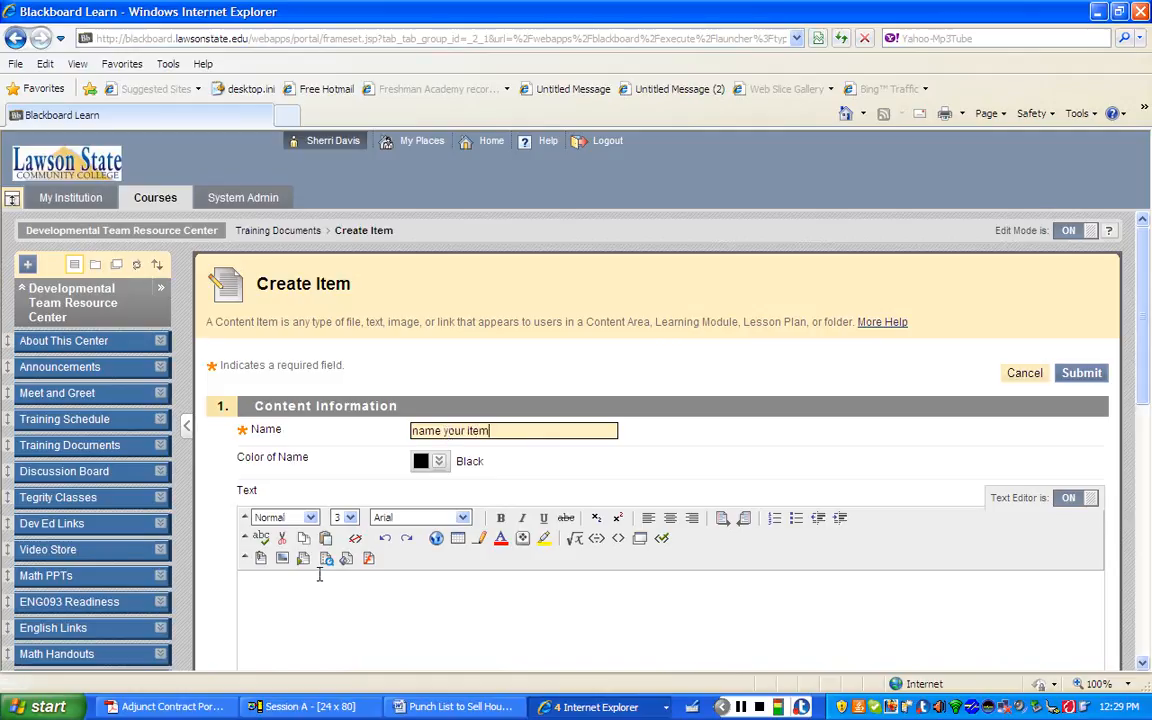
type("directions...")
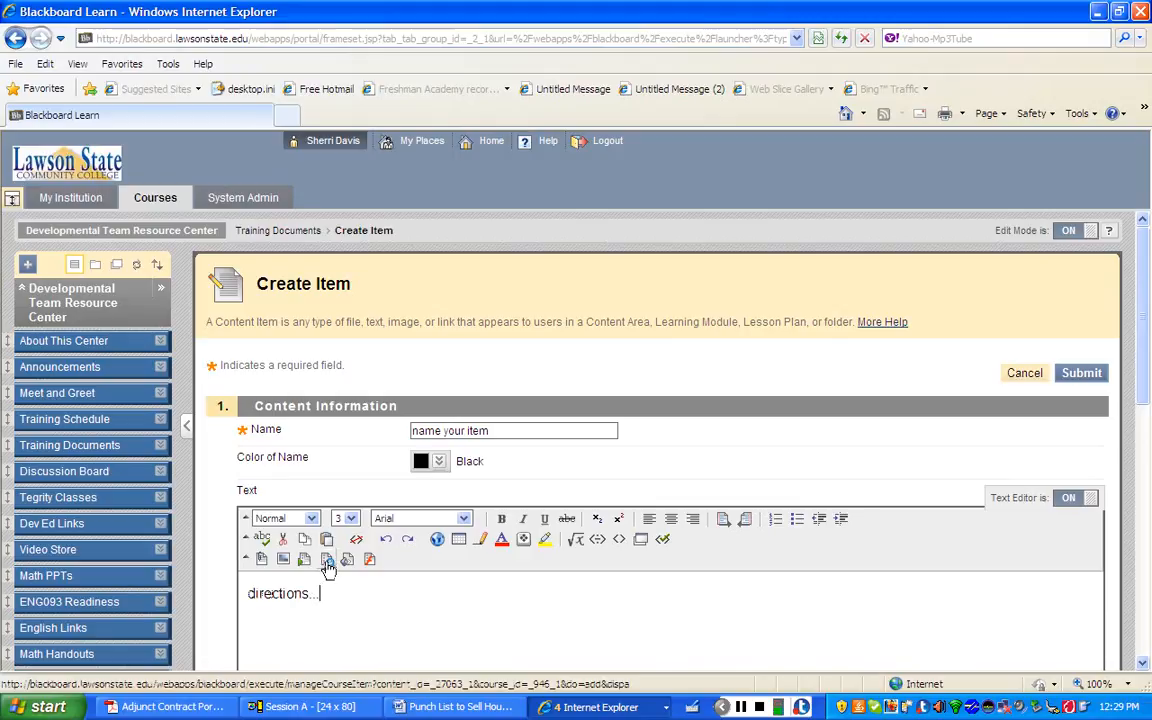
left_click(328, 560)
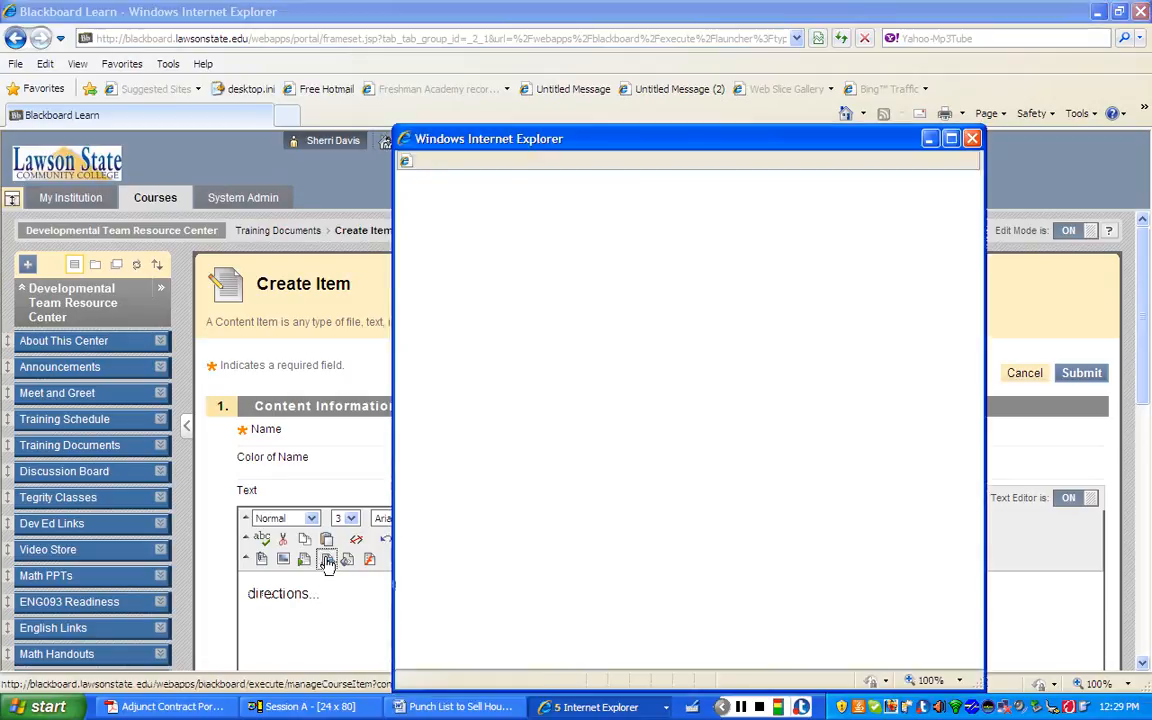
- Attach the downloaded WiZiQ 'Meet Jane' MP4 from Downloads to the QuickTime insertion and submit it
left_click(328, 560)
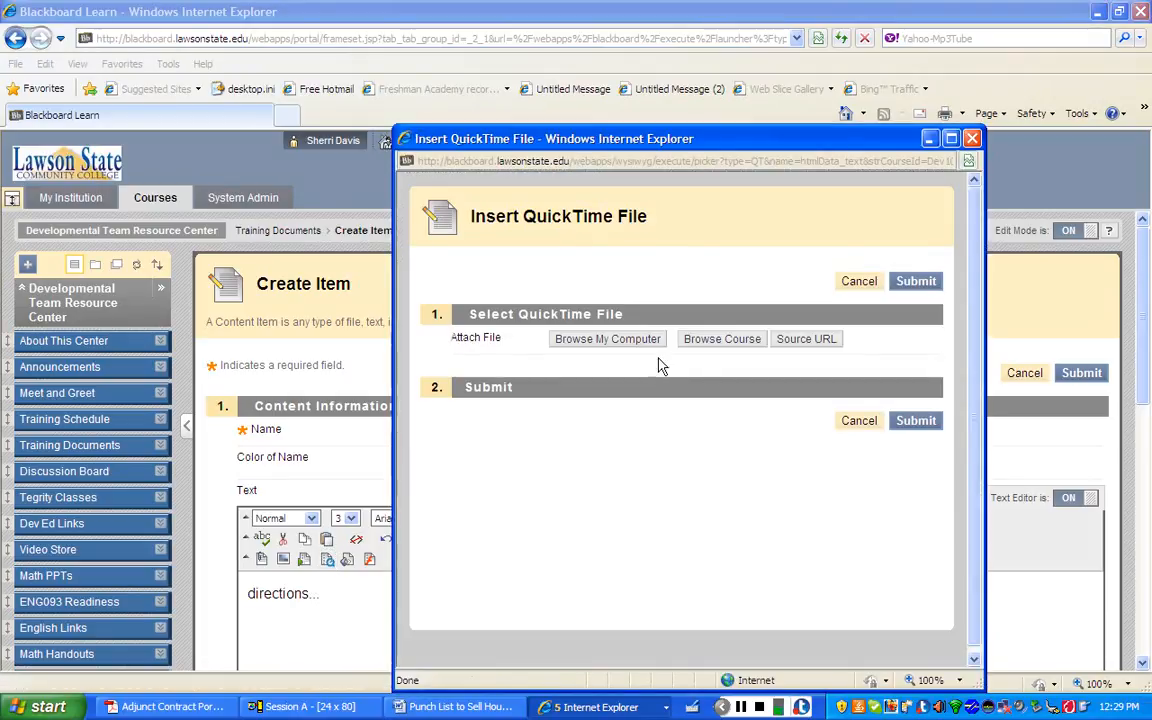
left_click(608, 338)
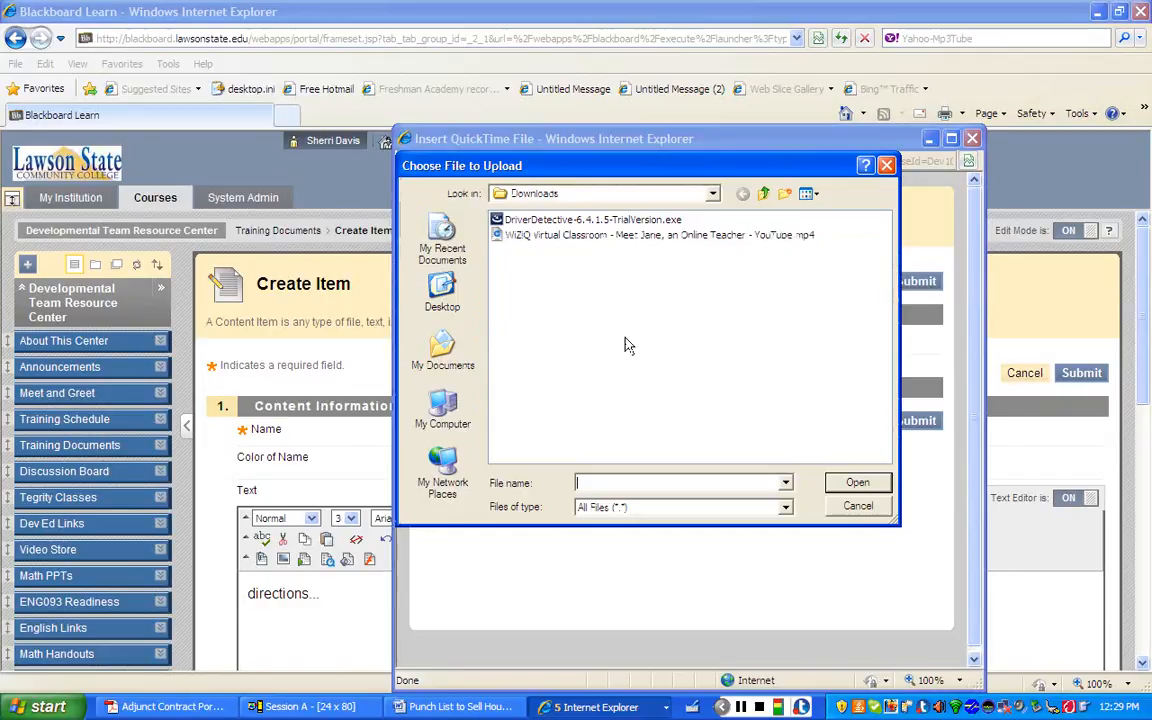
left_click(650, 234)
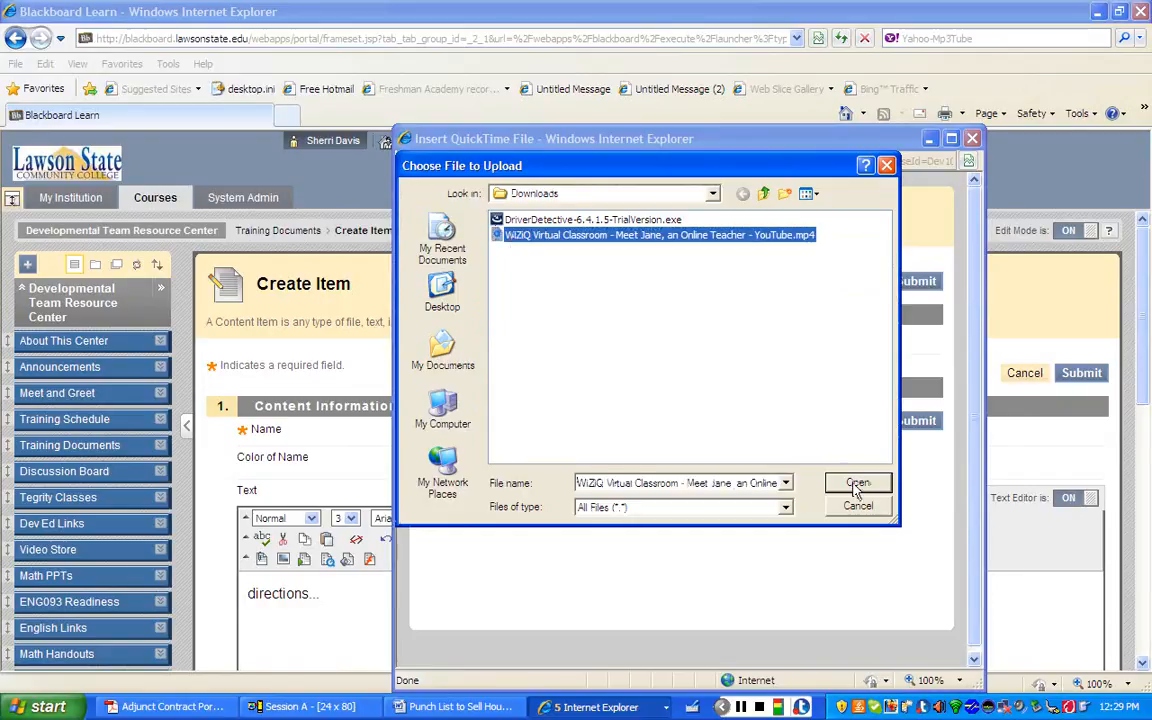
left_click(858, 482)
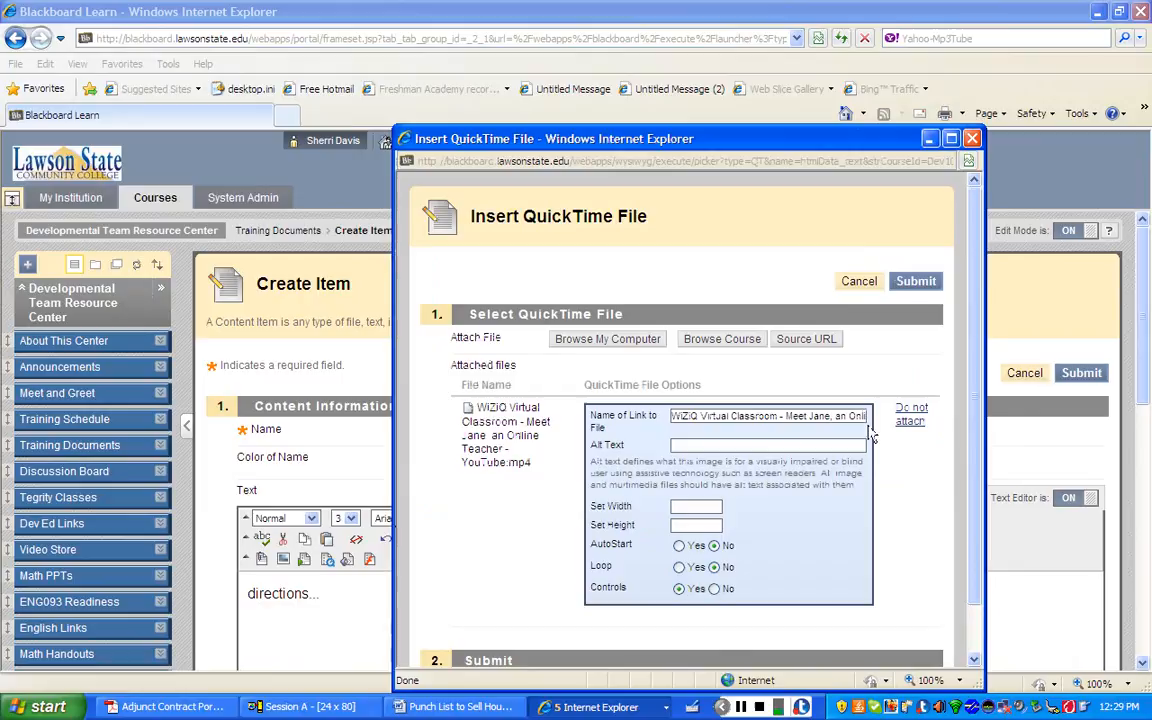
left_click(916, 280)
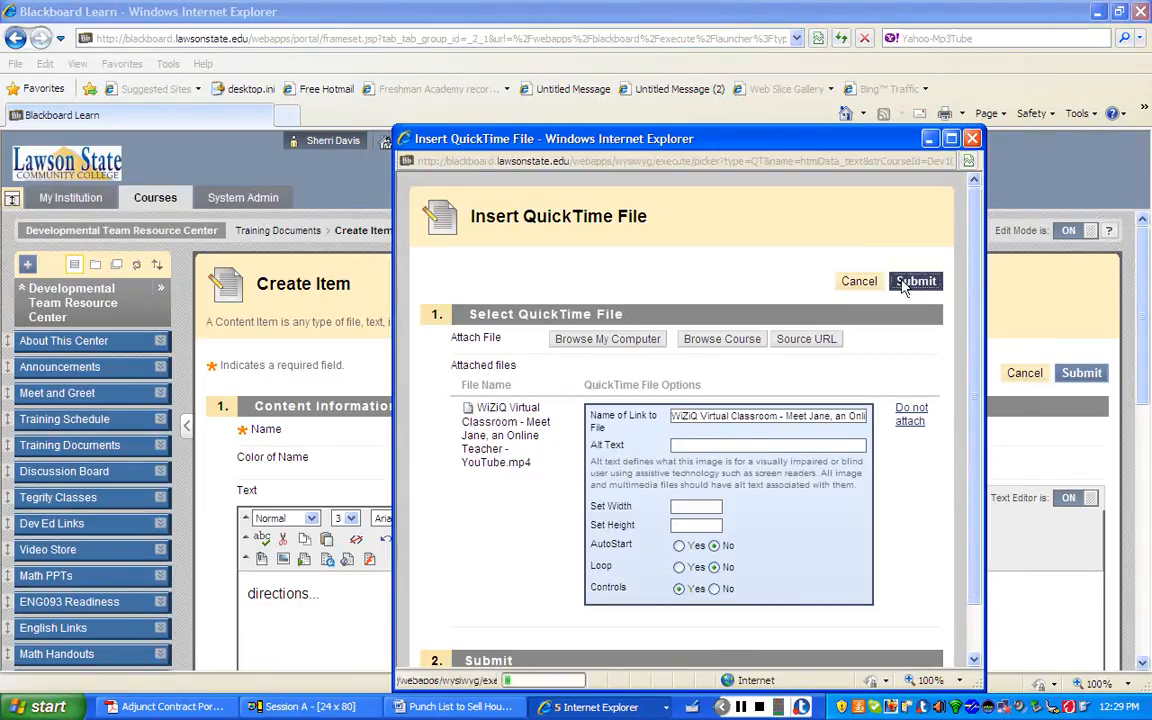